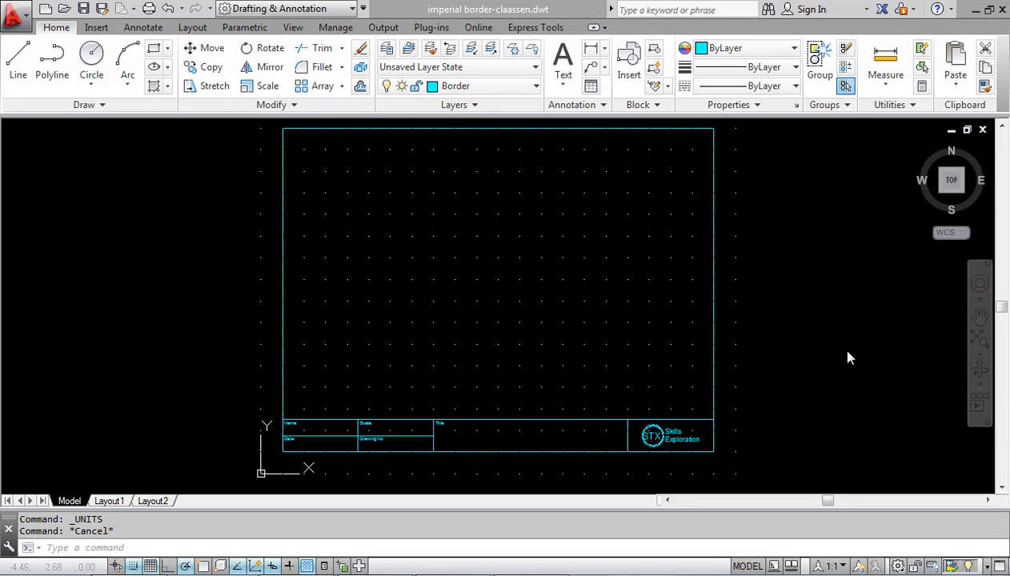
mouse_move(253, 192)
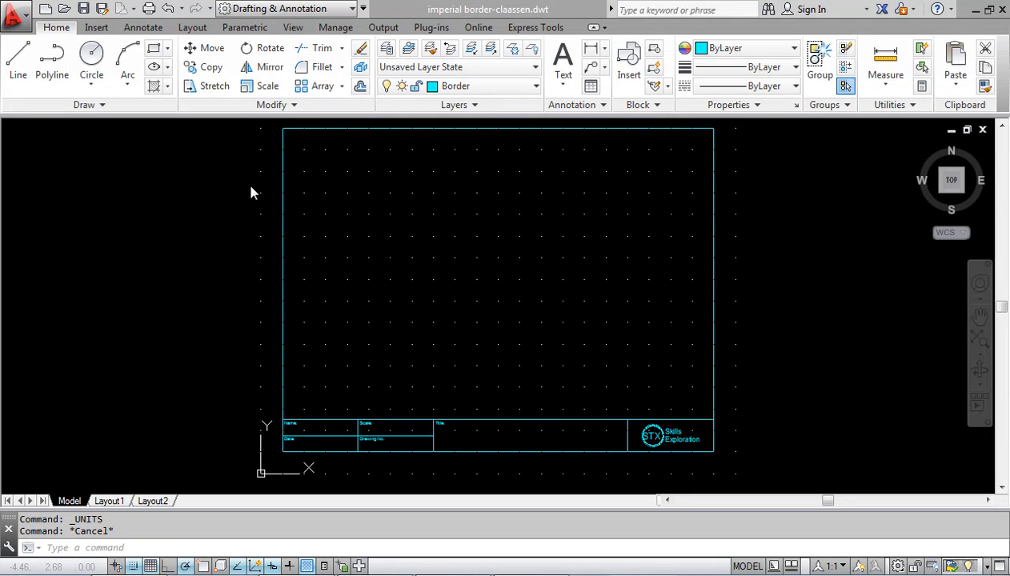
mouse_move(691, 457)
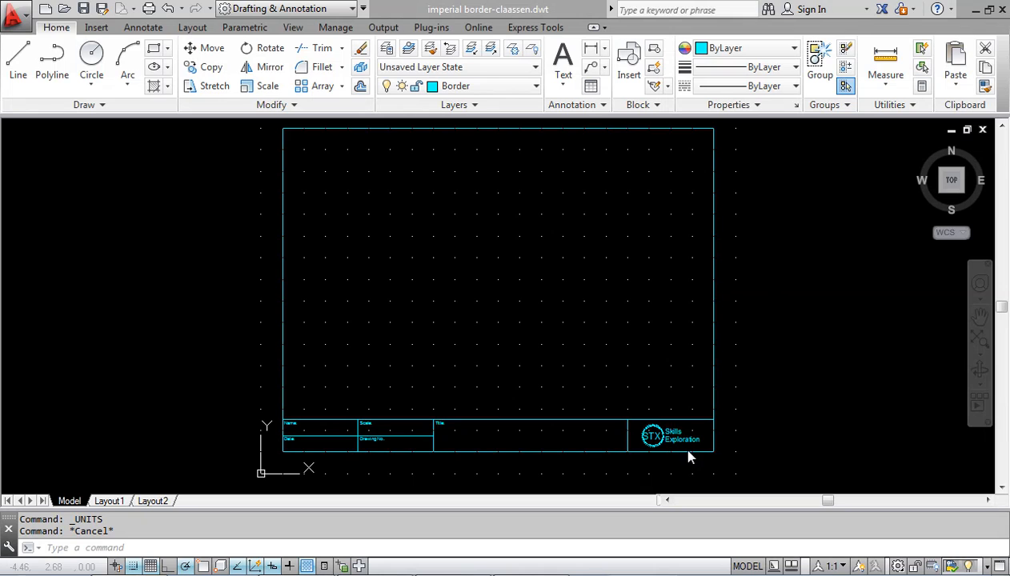
mouse_move(200, 391)
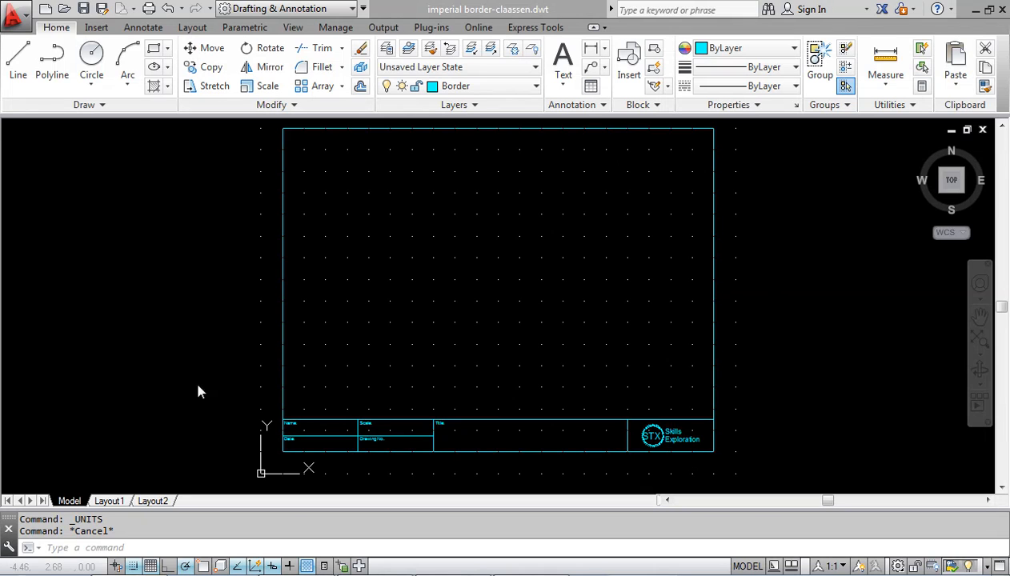
Step: Set the drawing's length units to Architectural at 0'-0 1/4" precision via Drawing Utilities > Units
click(16, 11)
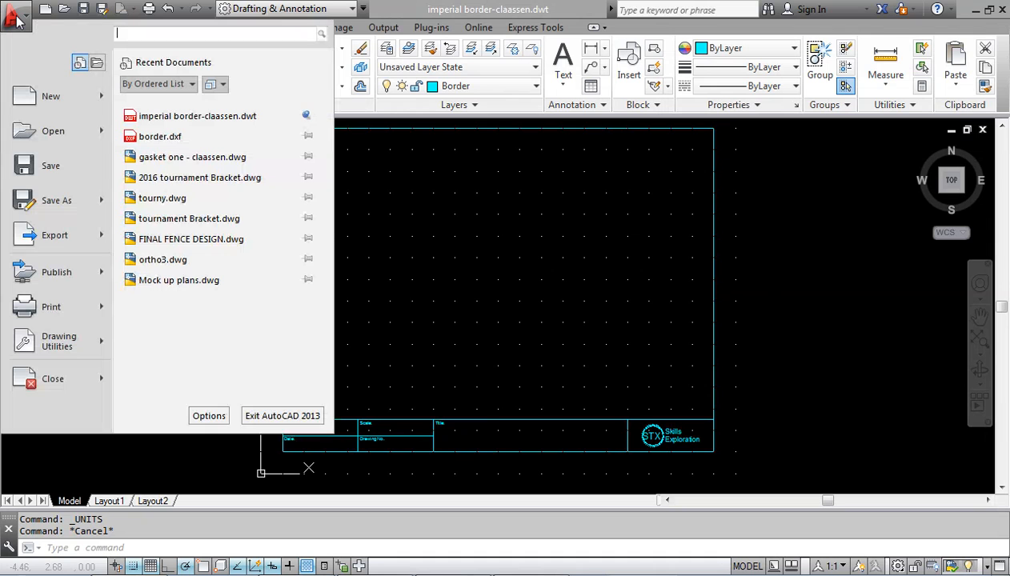
click(57, 341)
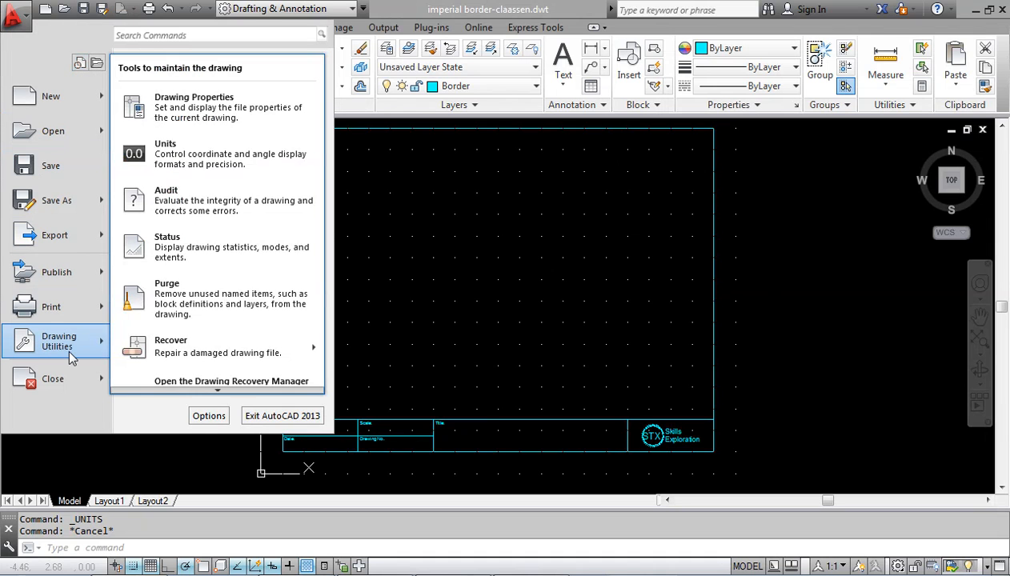
click(165, 154)
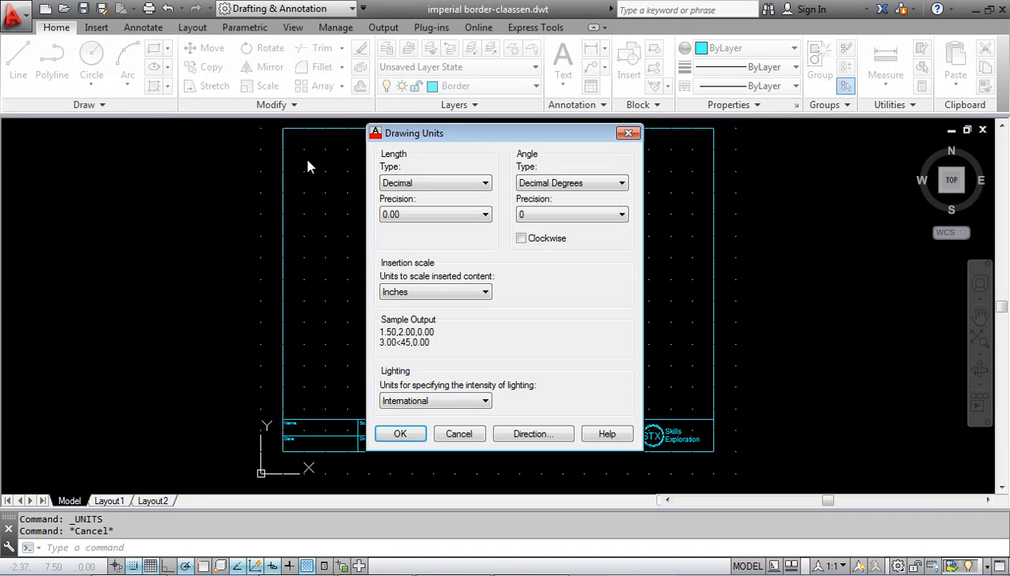
click(483, 182)
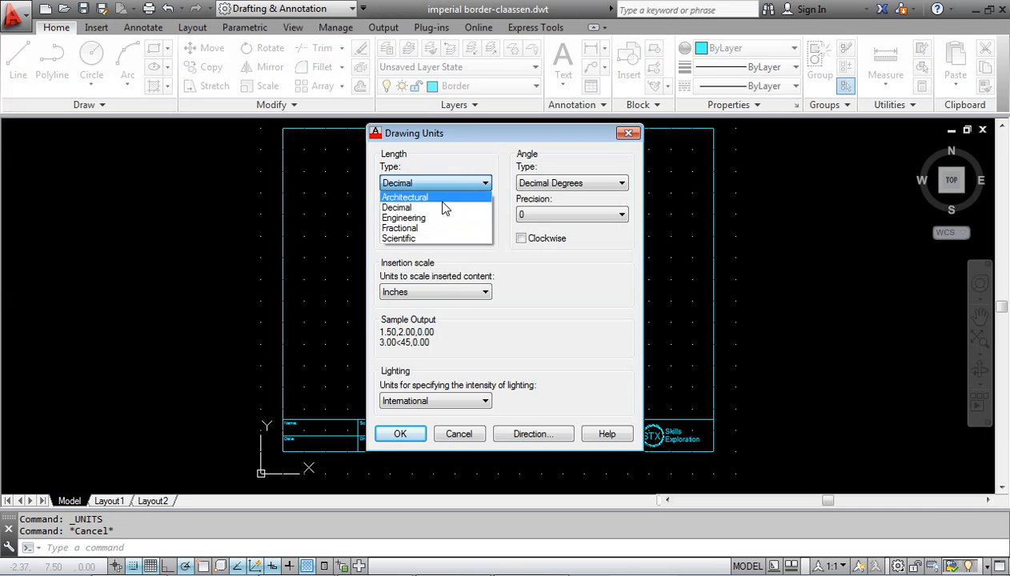
click(403, 197)
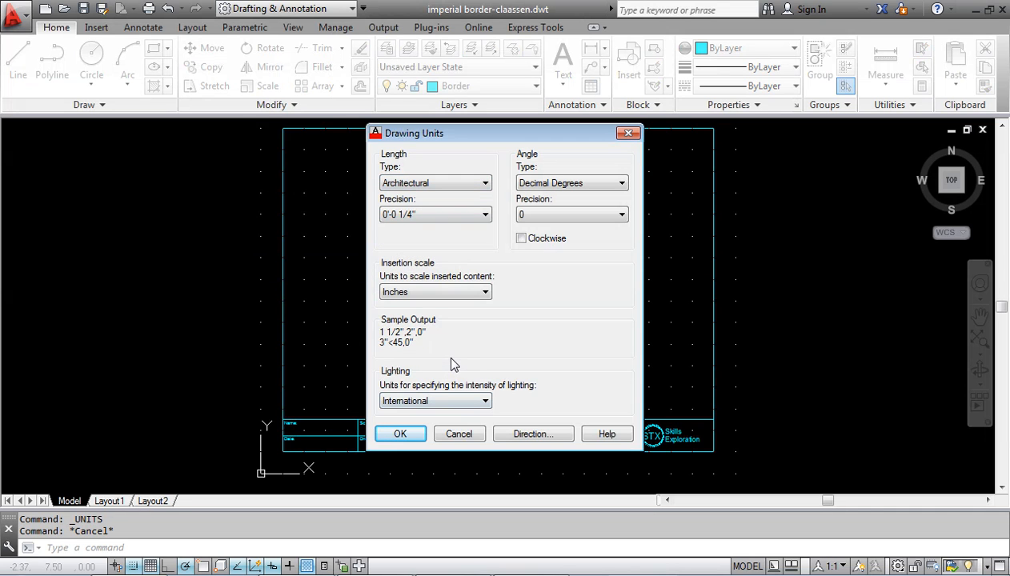
mouse_move(477, 346)
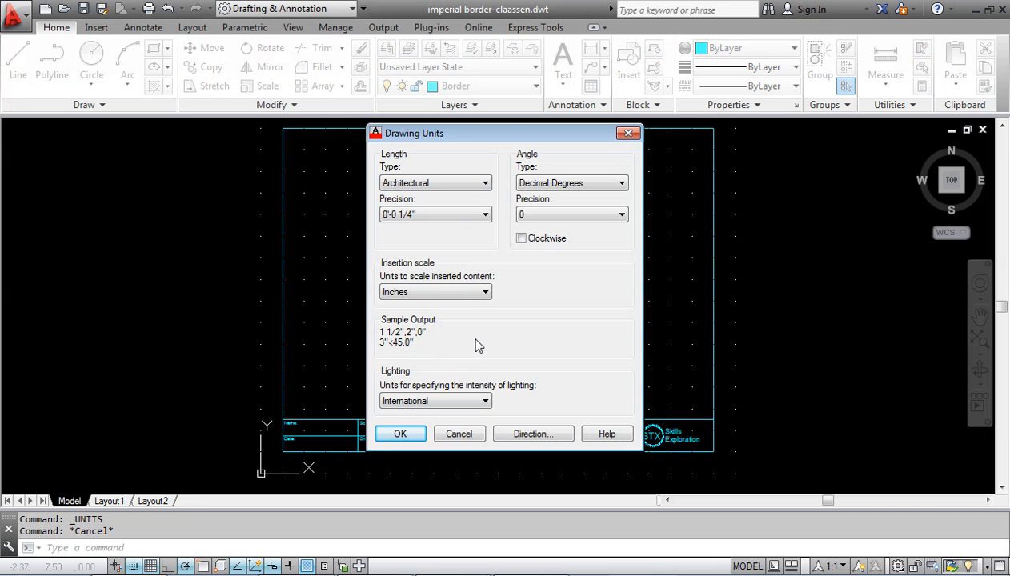
mouse_move(480, 355)
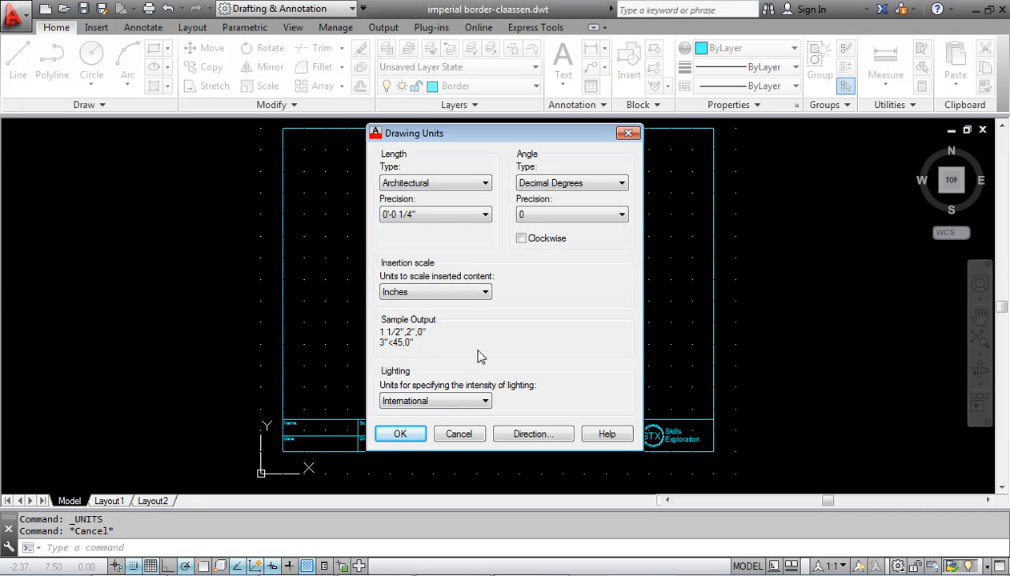
click(400, 432)
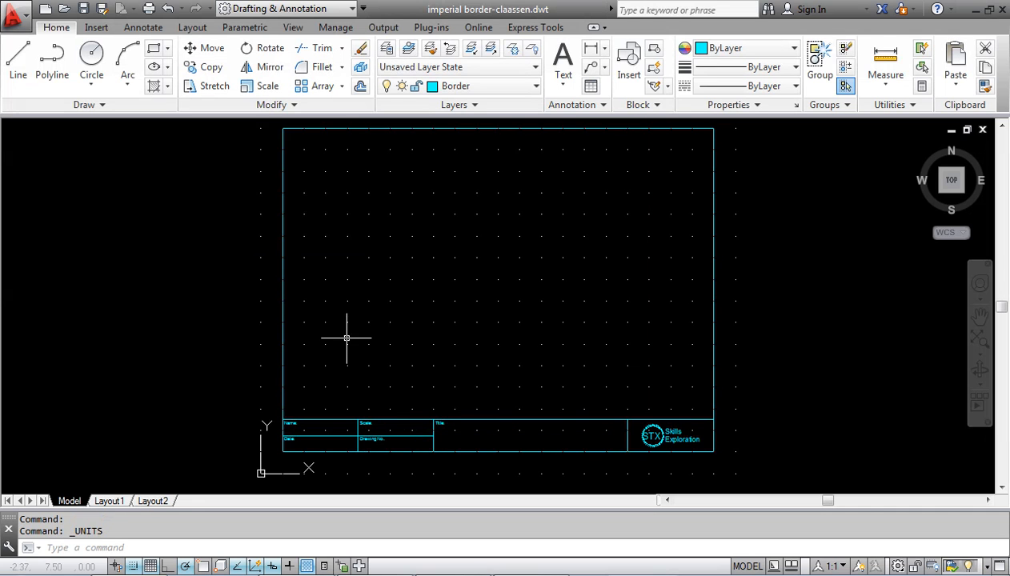
mouse_move(182, 307)
text(LIMITS)
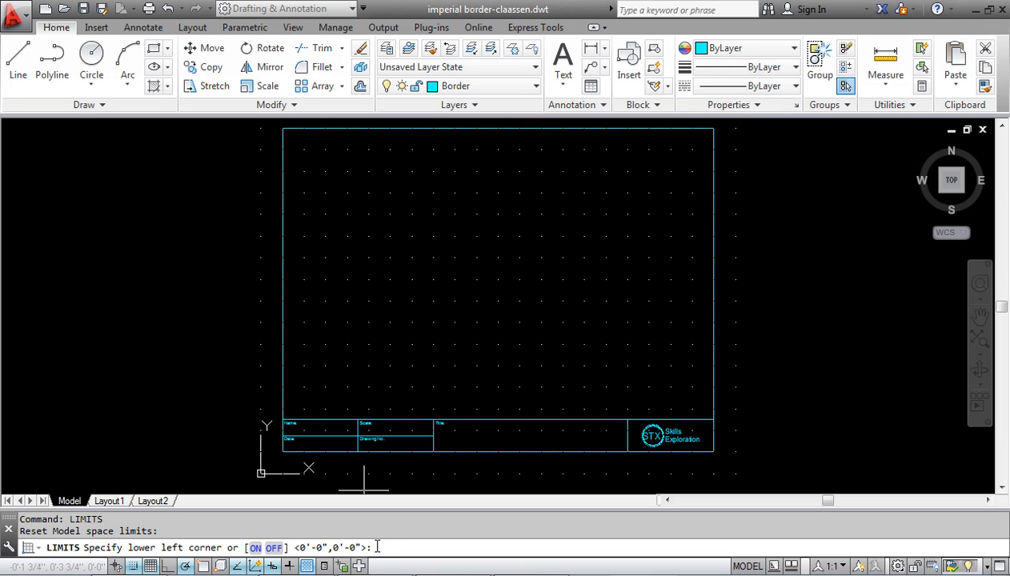
mouse_move(528, 521)
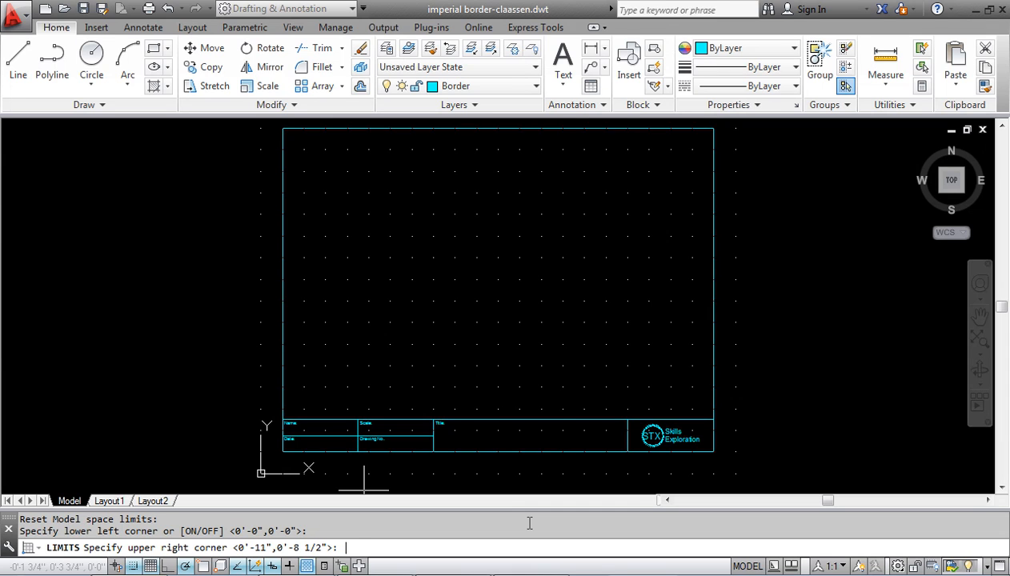
Step: Enter 30',30' as the upper-right model space limit for the LIMITS command
text(30')
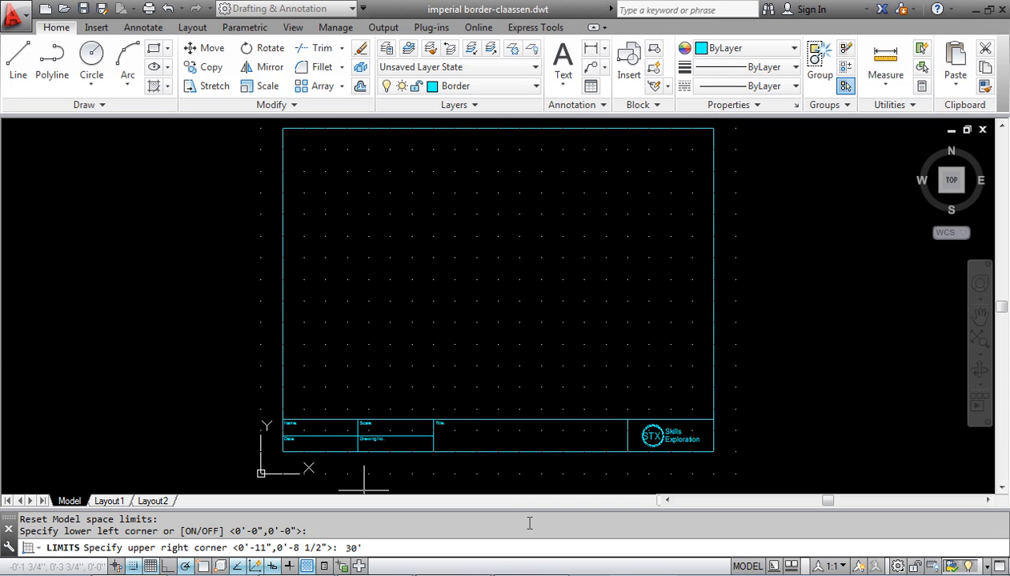
text(,)
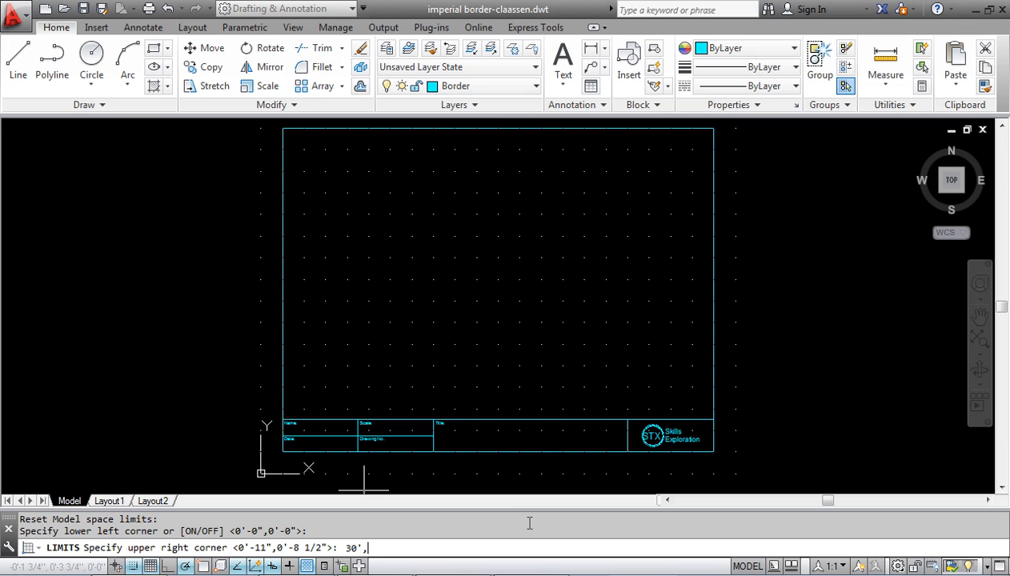
text(30')
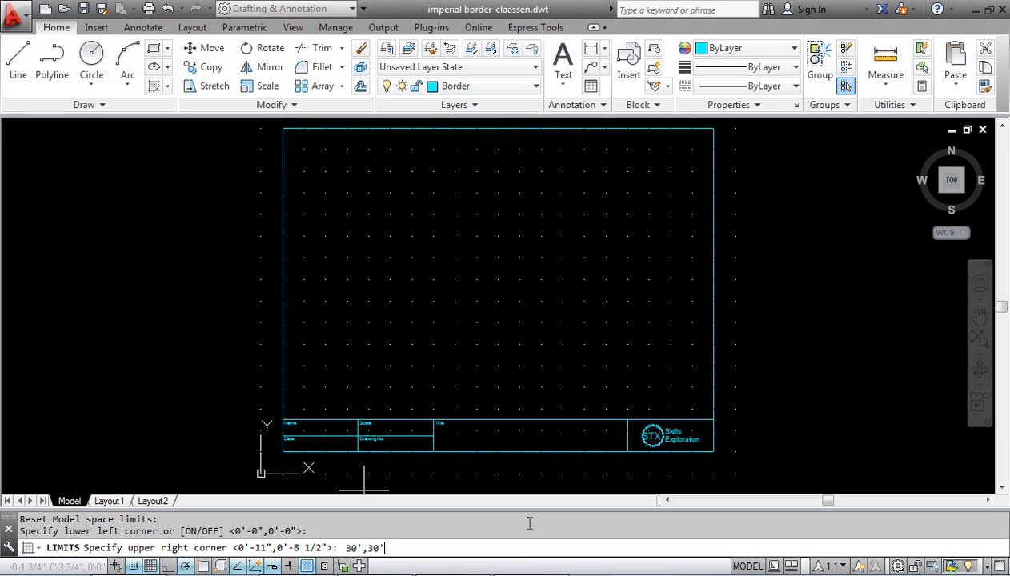
key(Return)
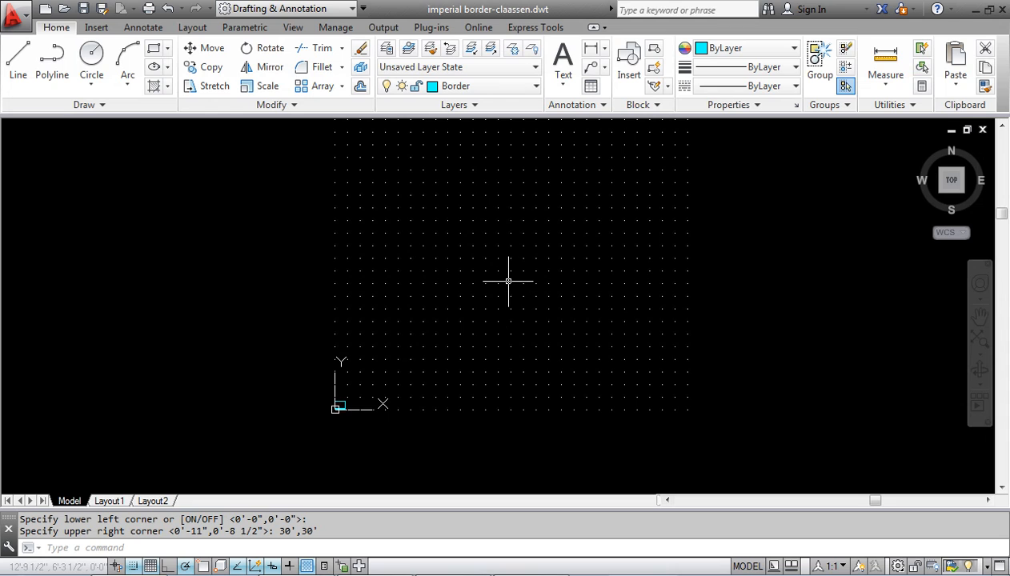
mouse_move(568, 308)
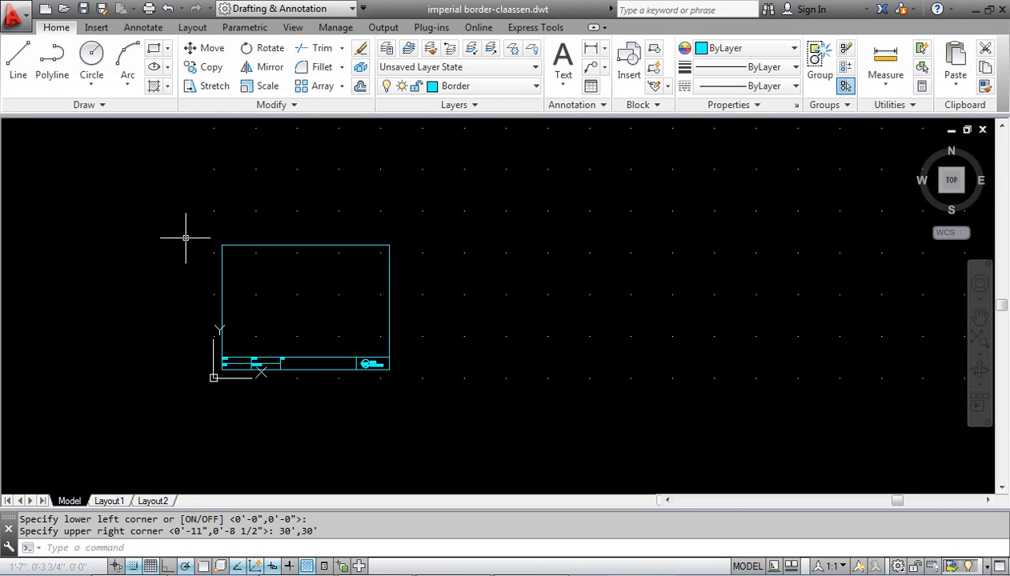
mouse_move(320, 262)
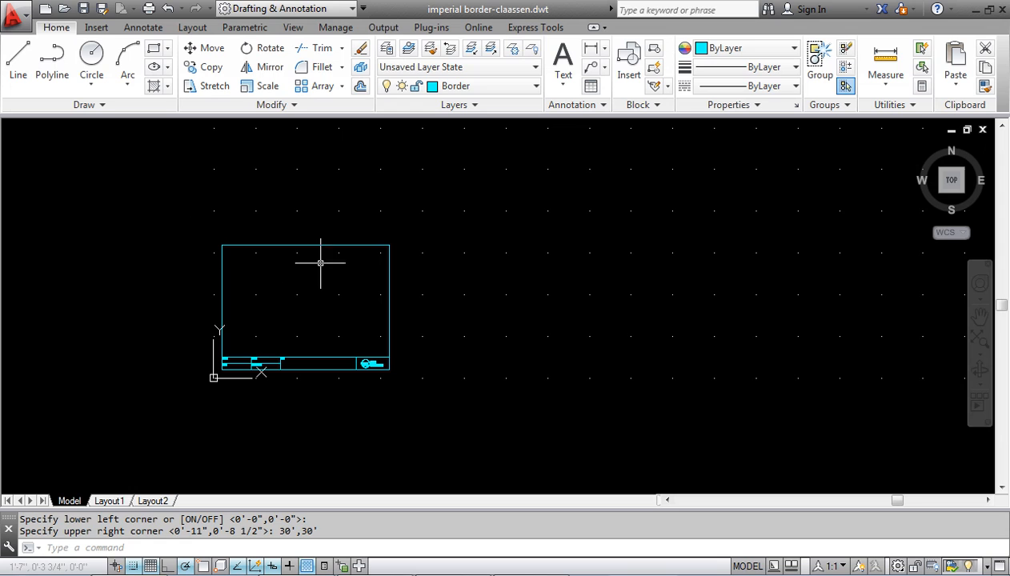
mouse_move(209, 307)
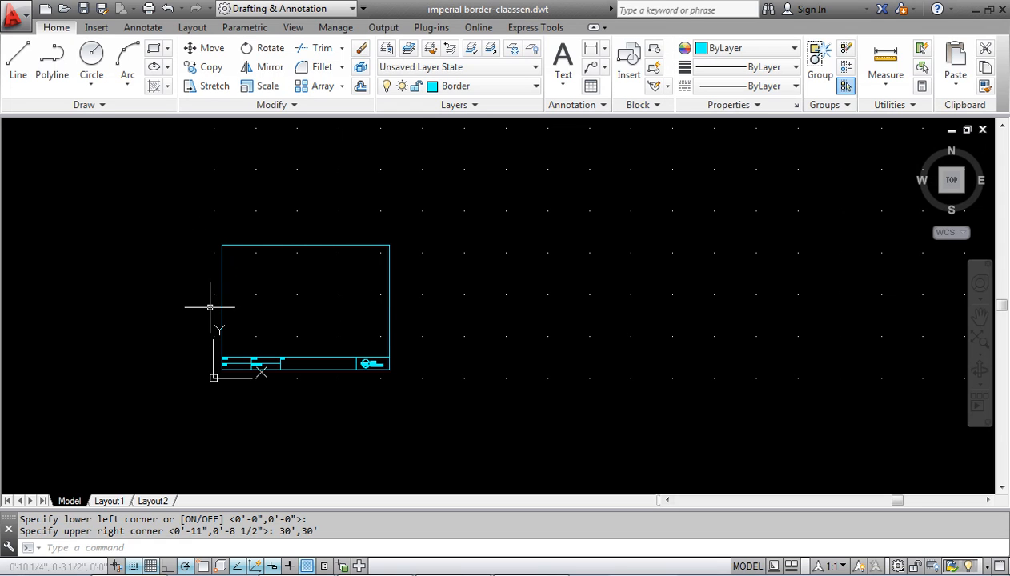
mouse_move(233, 349)
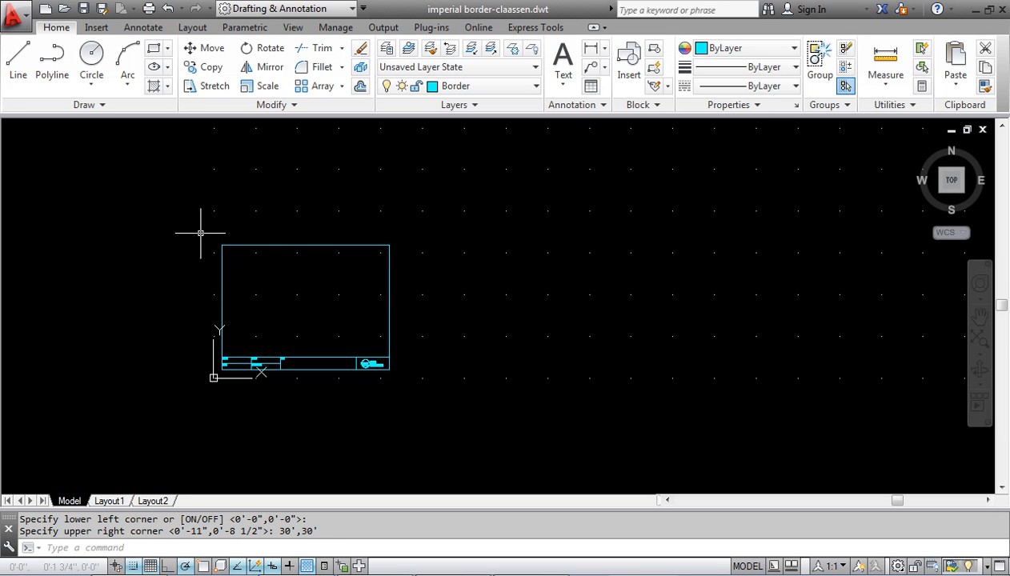
Step: Scale the border and title block by a factor of 12 about the origin
click(467, 400)
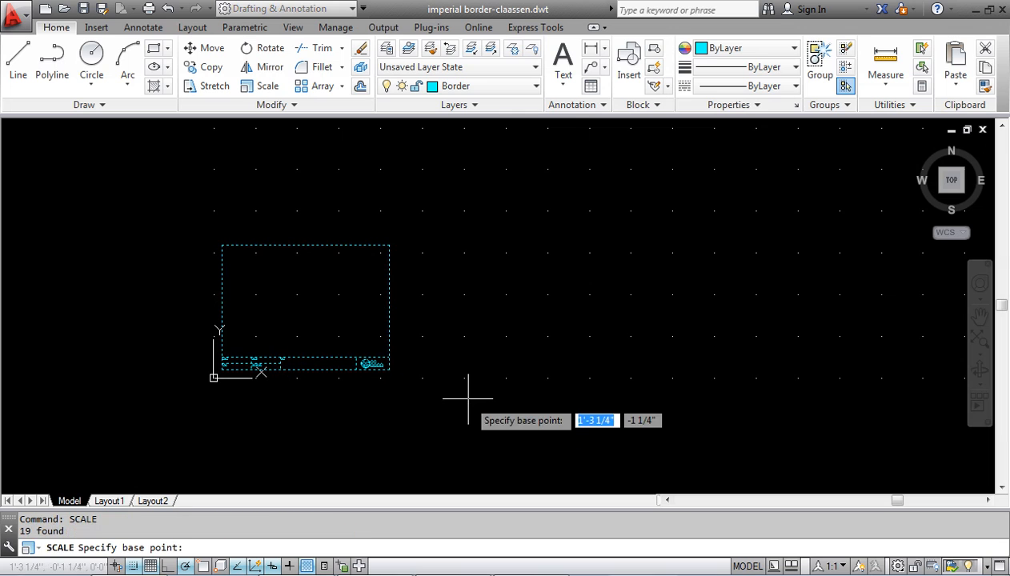
mouse_move(216, 370)
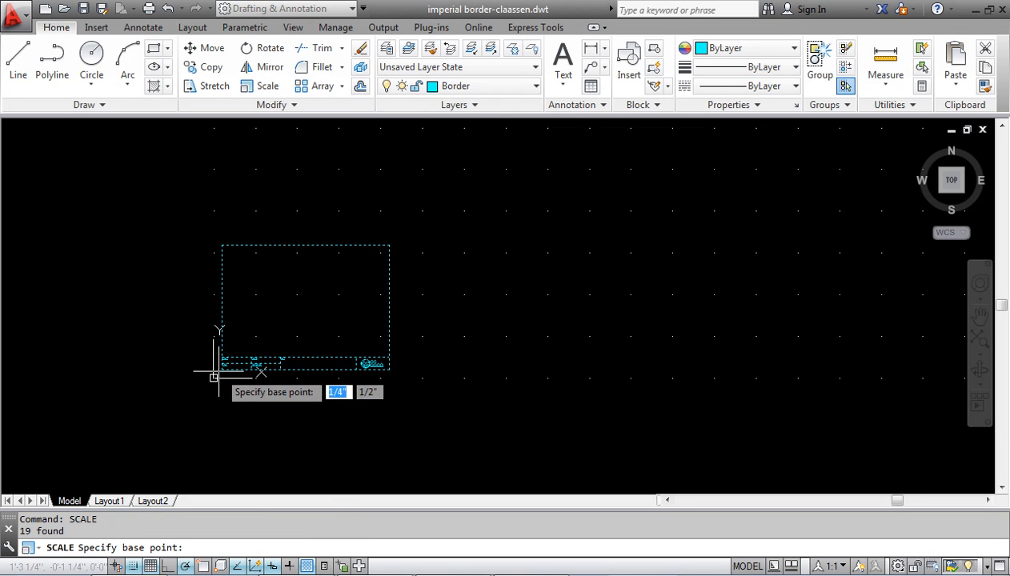
mouse_move(254, 468)
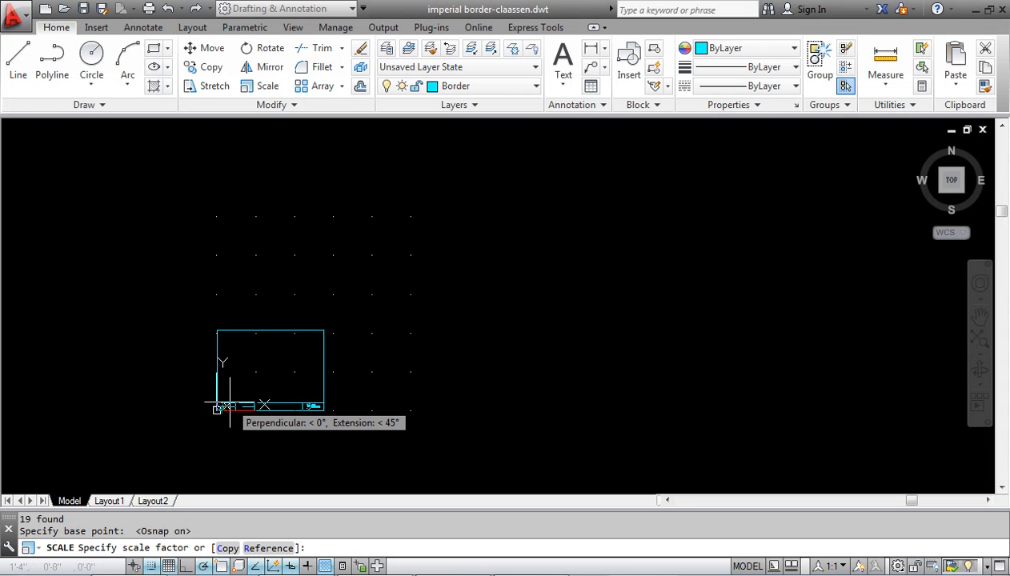
text(12)
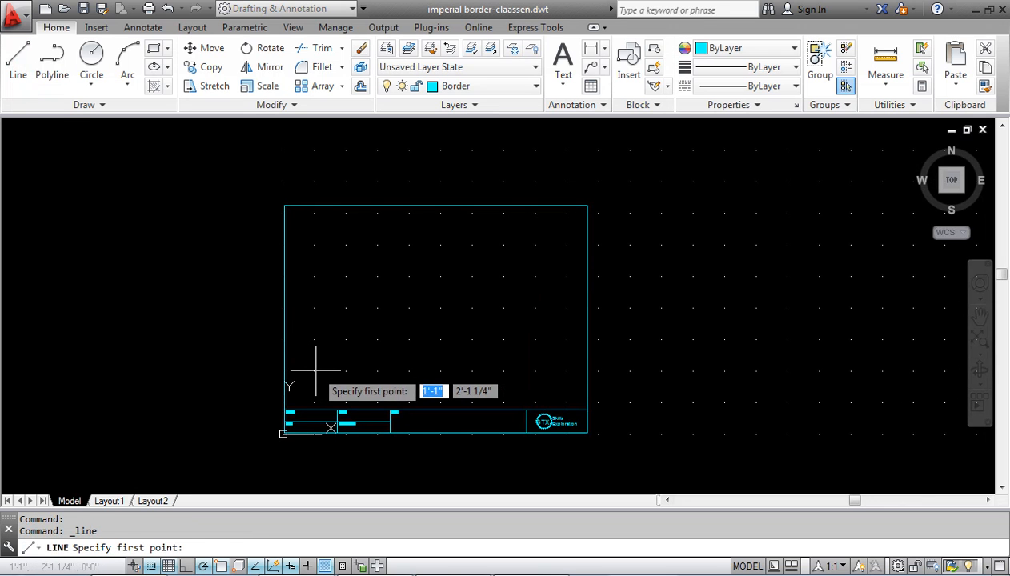
Step: Start the test line at a point near the border's lower left
click(314, 368)
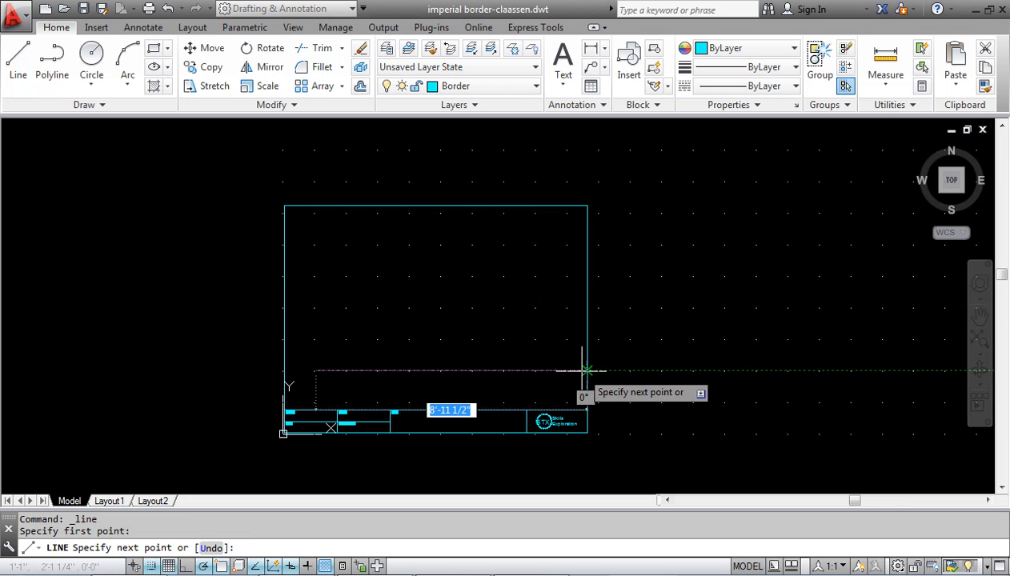
mouse_move(586, 371)
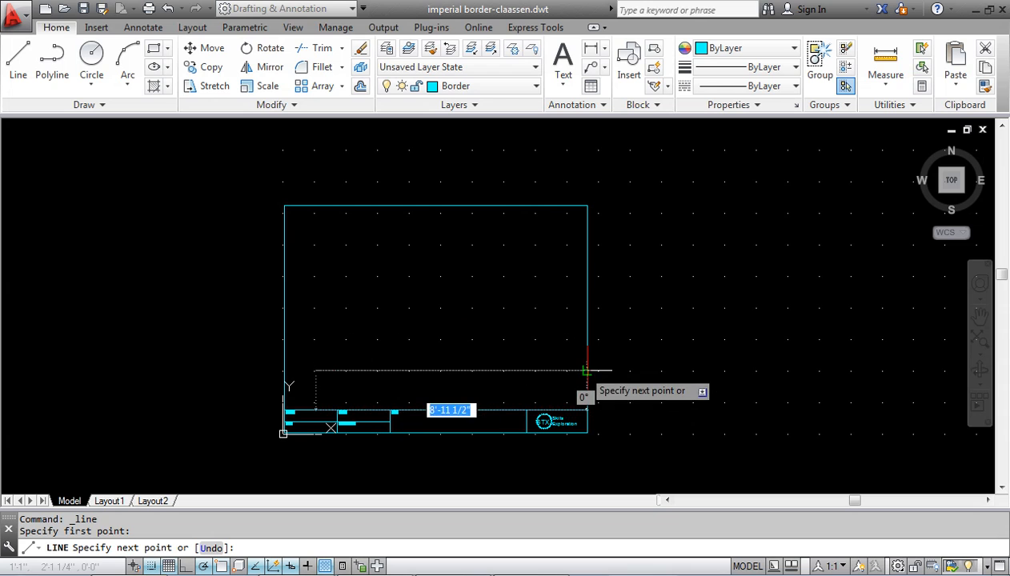
mouse_move(518, 371)
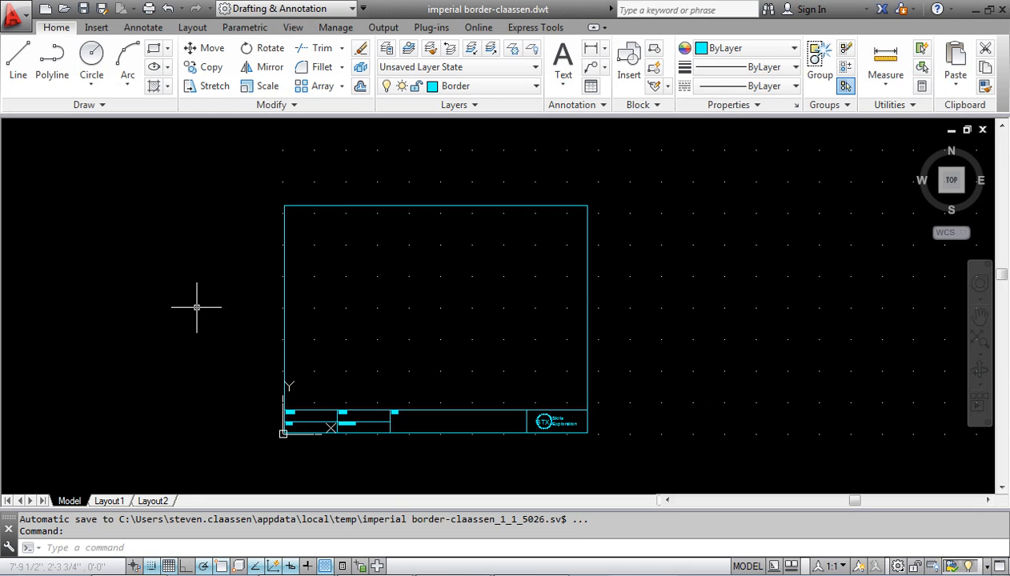
mouse_move(248, 304)
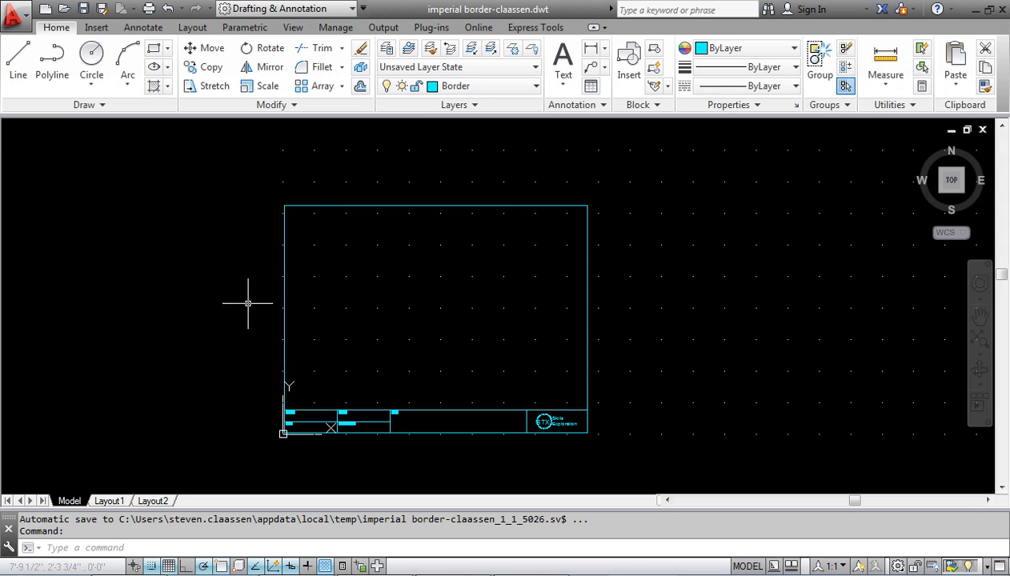
mouse_move(208, 330)
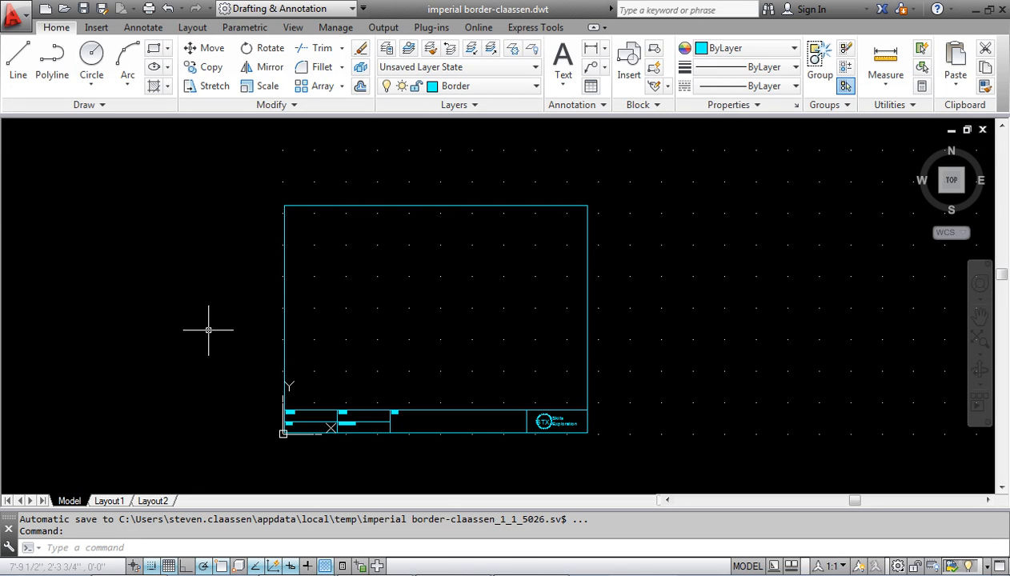
mouse_move(233, 106)
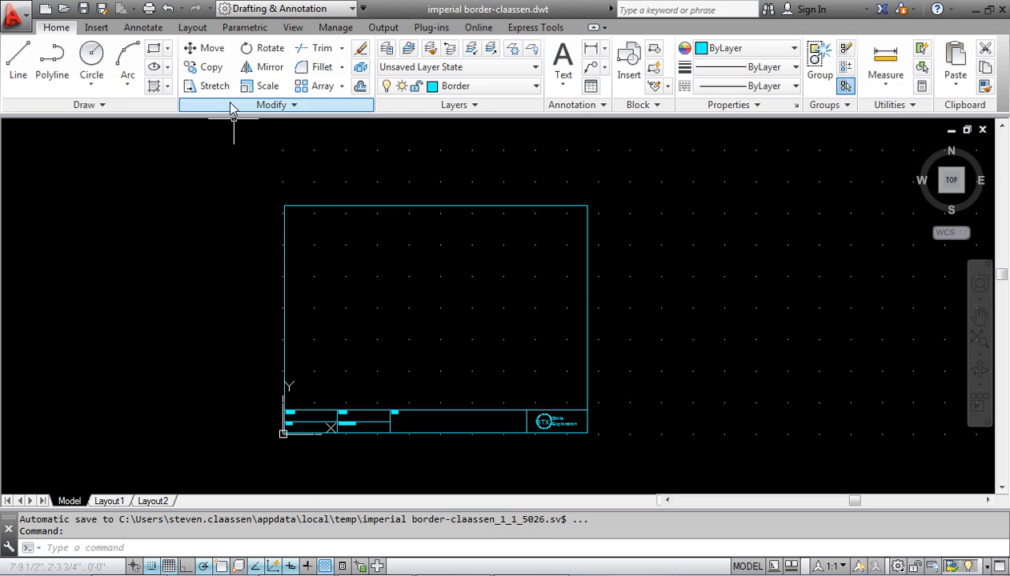
Step: Make Dimension Lines the current layer, then return to the Annotate tools
click(143, 26)
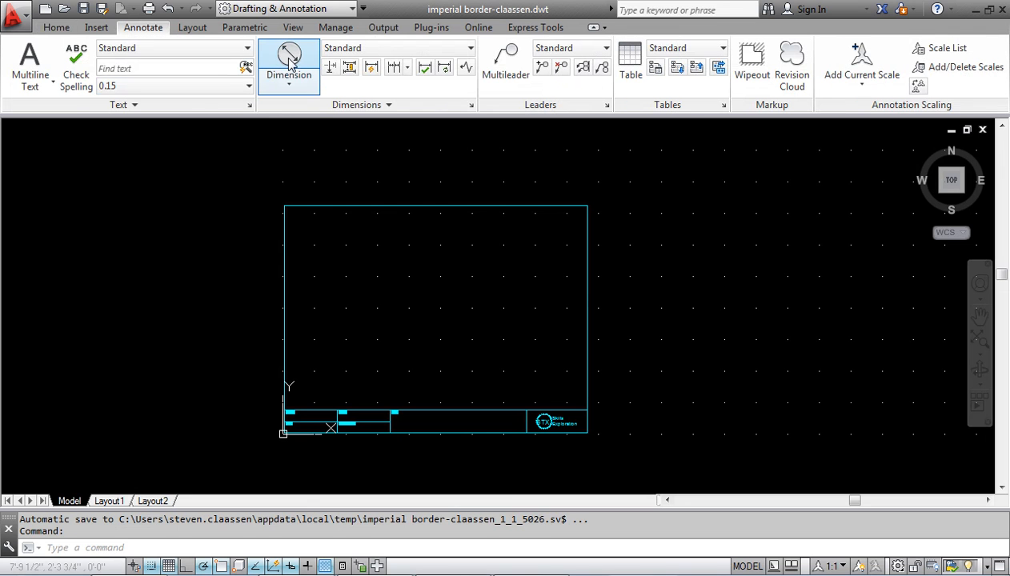
click(288, 60)
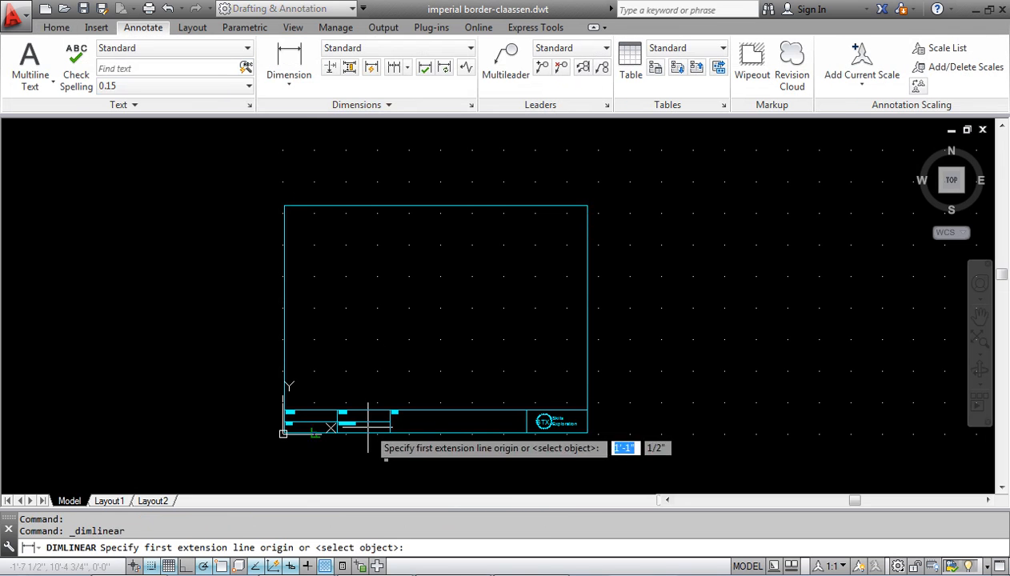
click(56, 27)
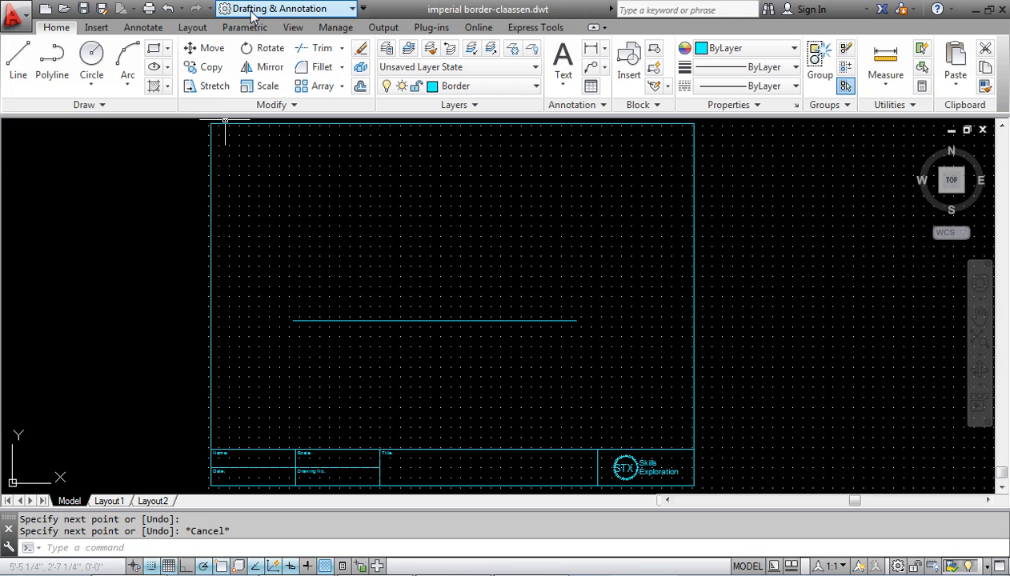
click(535, 87)
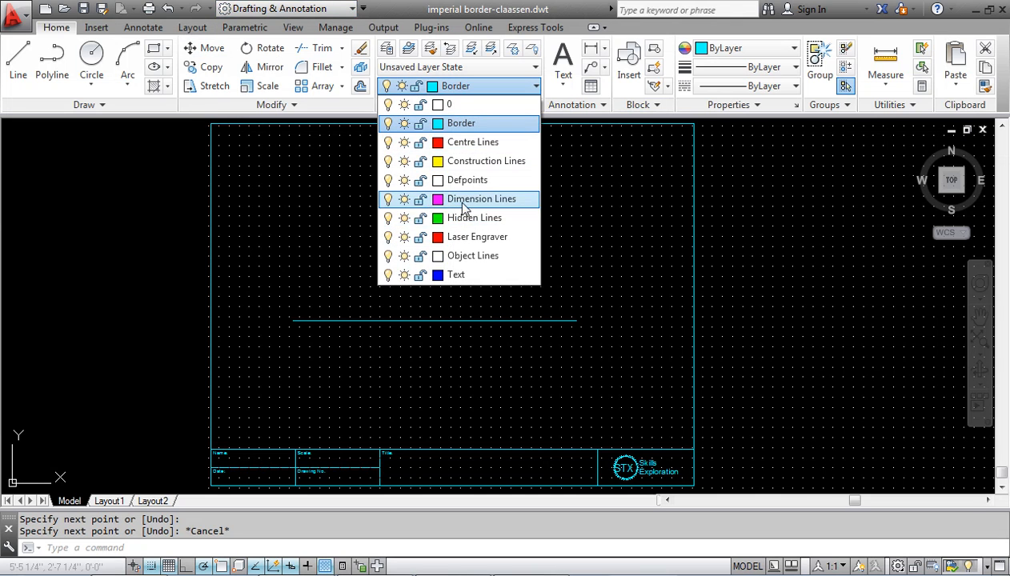
click(481, 198)
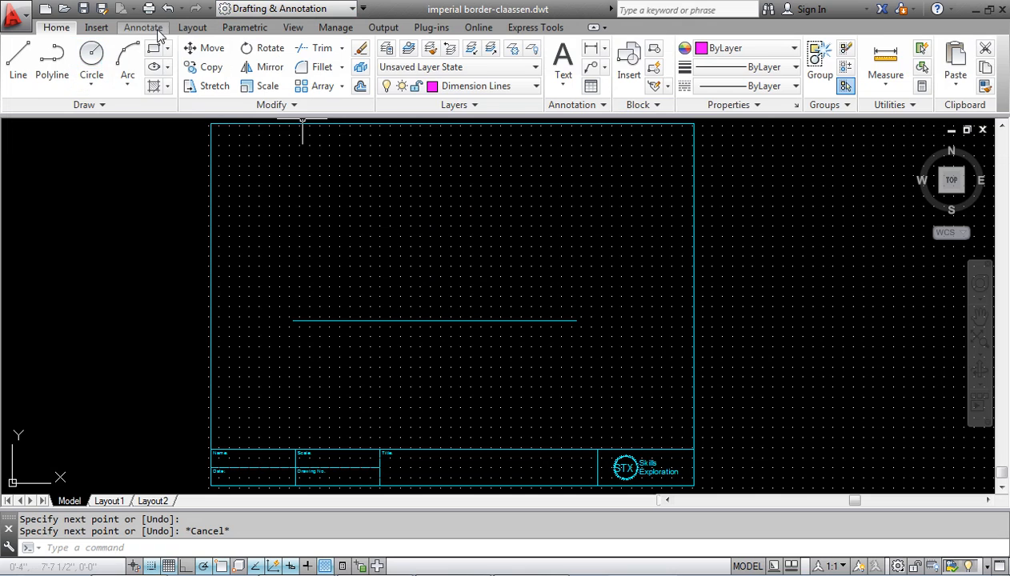
click(142, 26)
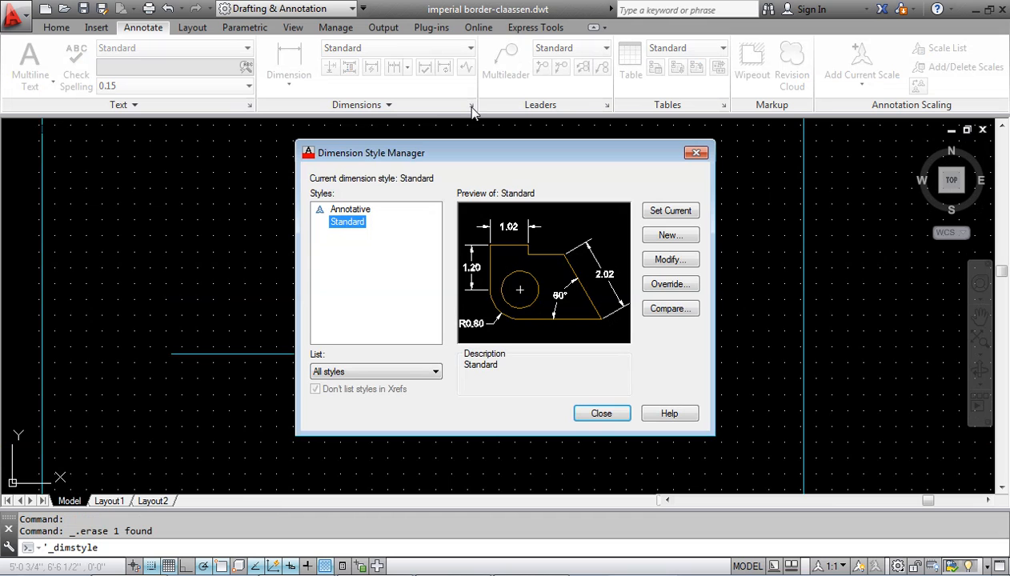
mouse_move(669, 260)
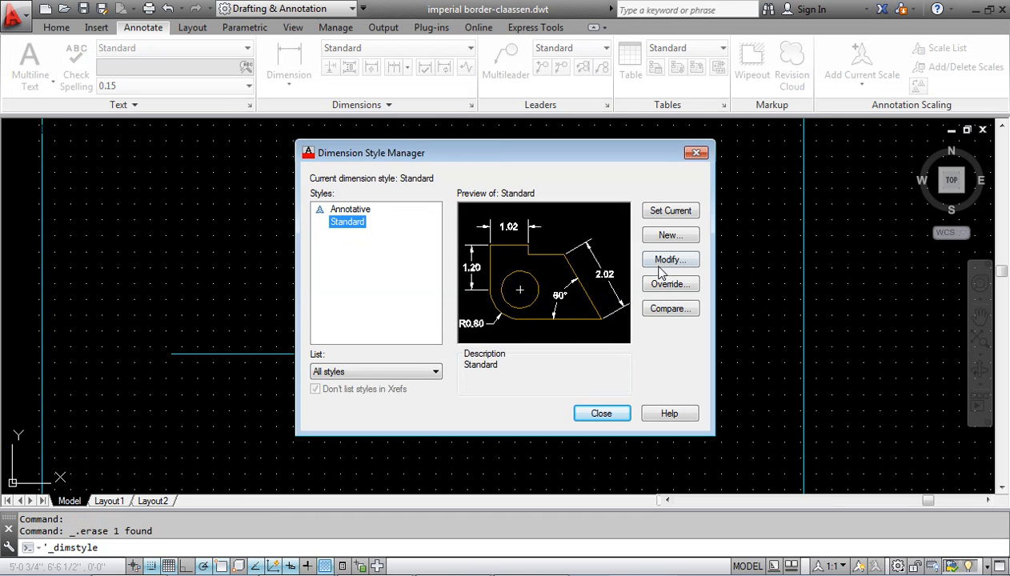
Step: Modify the Standard dimension style to Architectural units with an overall scale of 12
click(669, 259)
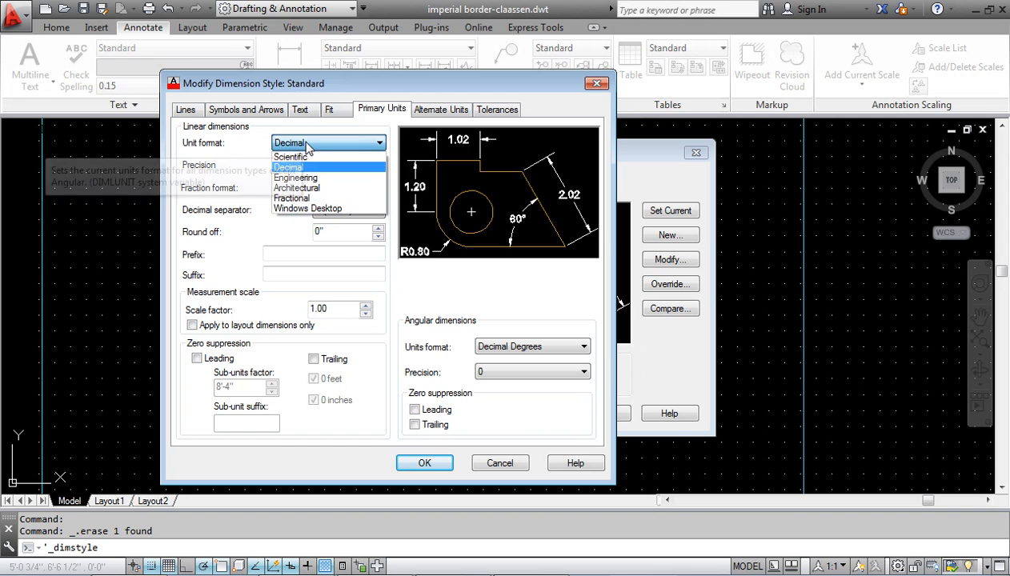
mouse_move(297, 187)
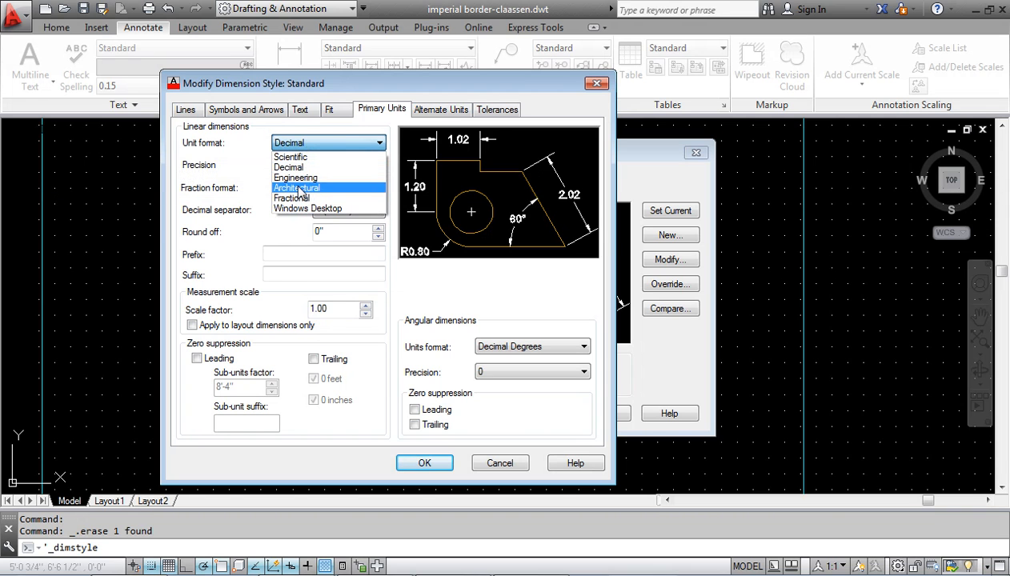
click(298, 187)
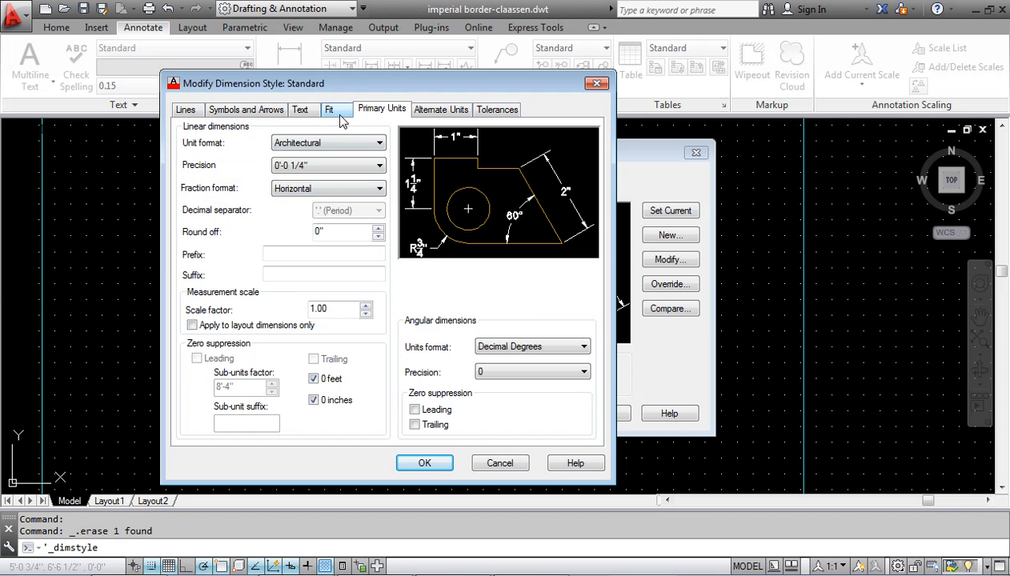
click(329, 109)
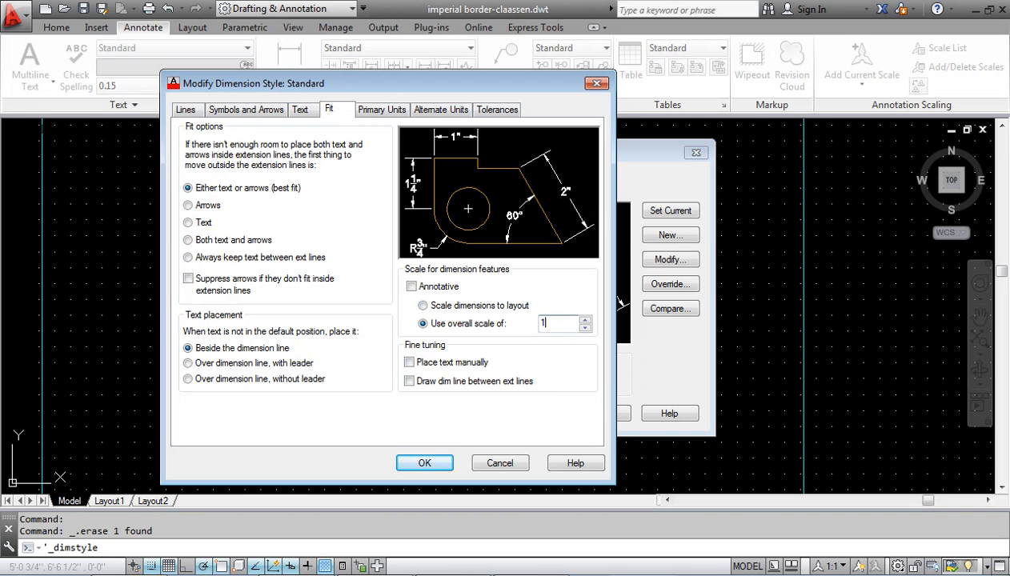
text(12)
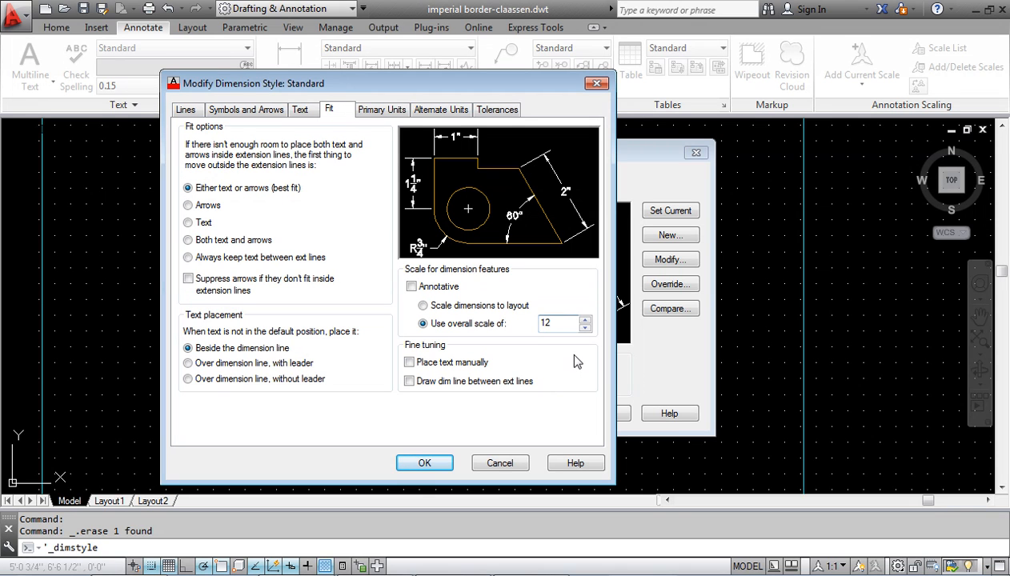
click(424, 463)
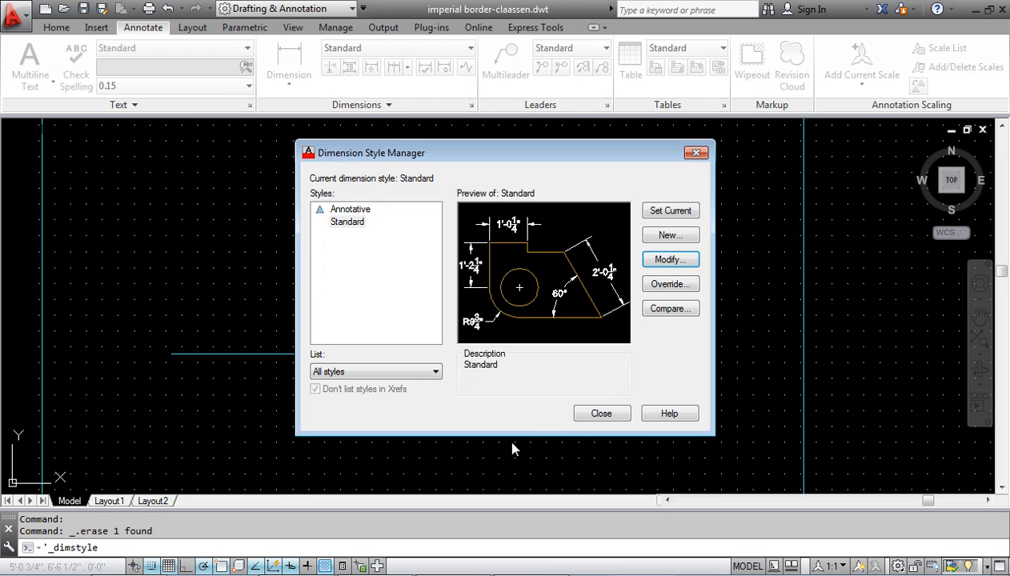
Step: Close the style manager and place a 5'-10 1/4" linear dimension above the test line
click(601, 413)
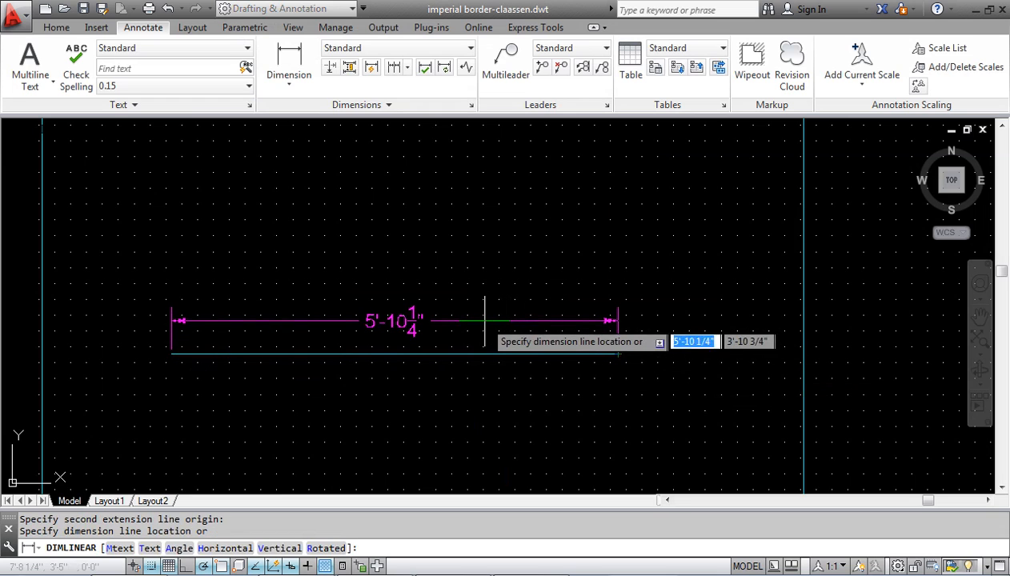
click(477, 378)
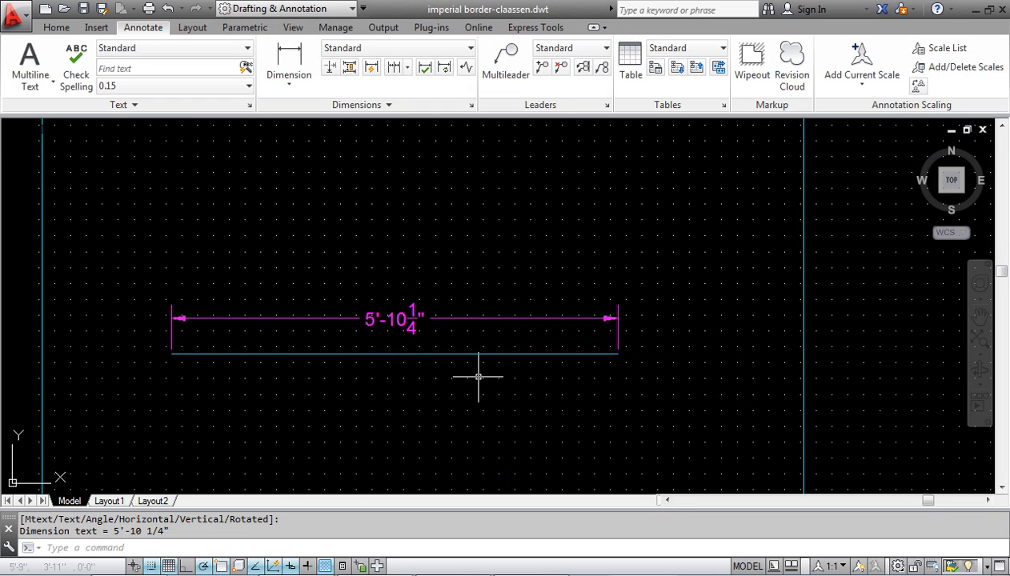
mouse_move(419, 336)
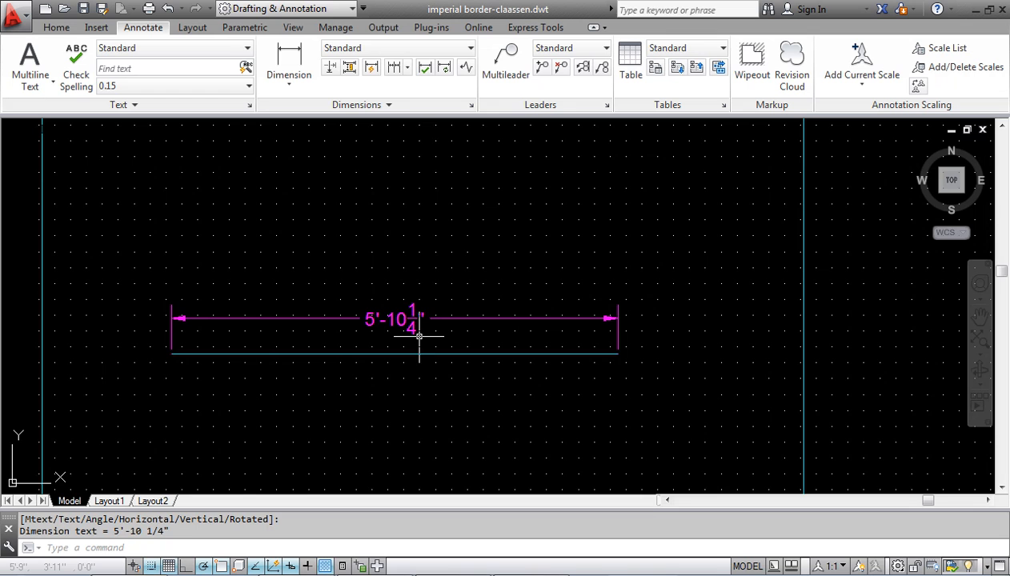
key(Escape)
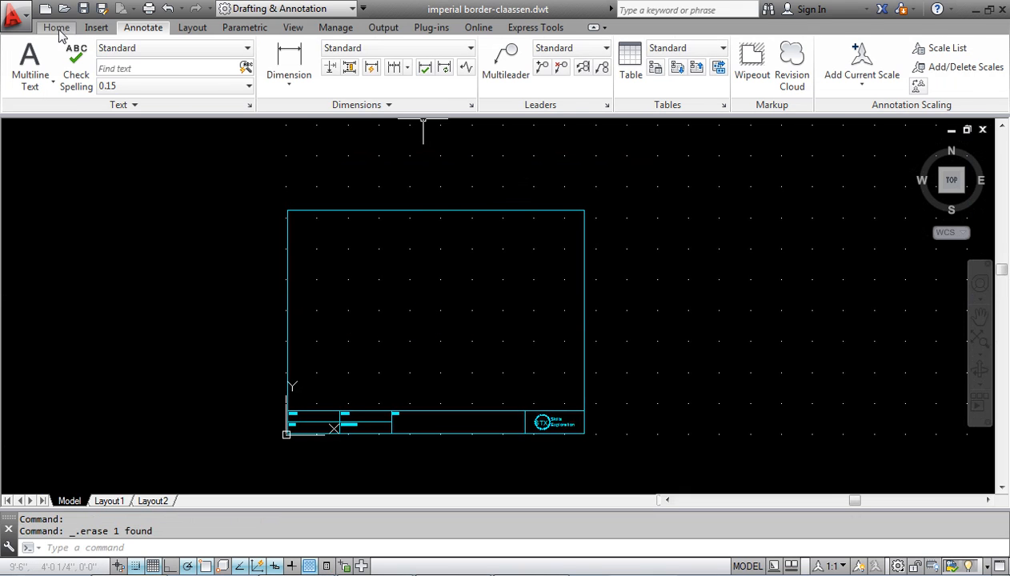
Step: Make Object Lines the current layer from the Layers dropdown
click(535, 86)
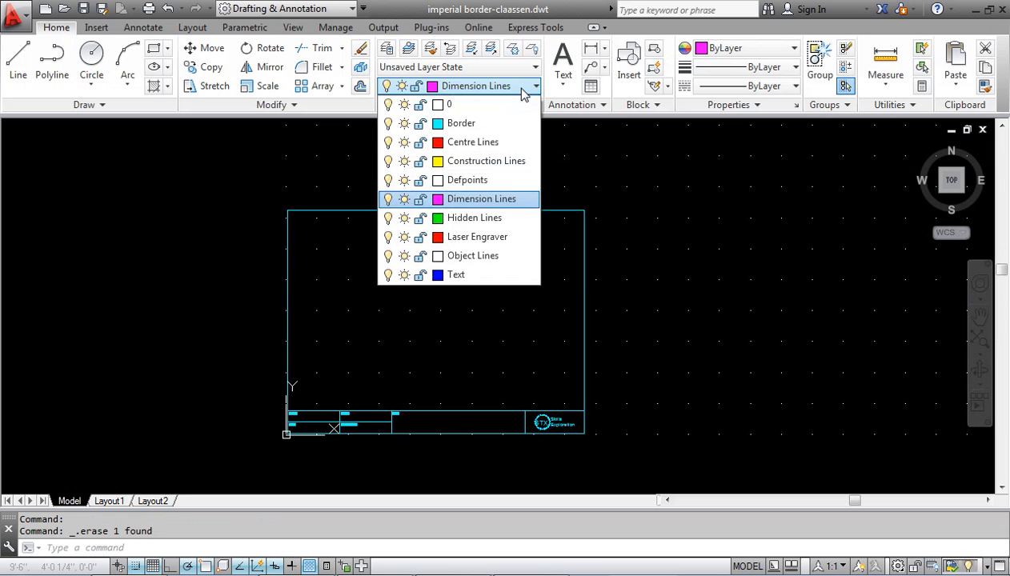
click(473, 256)
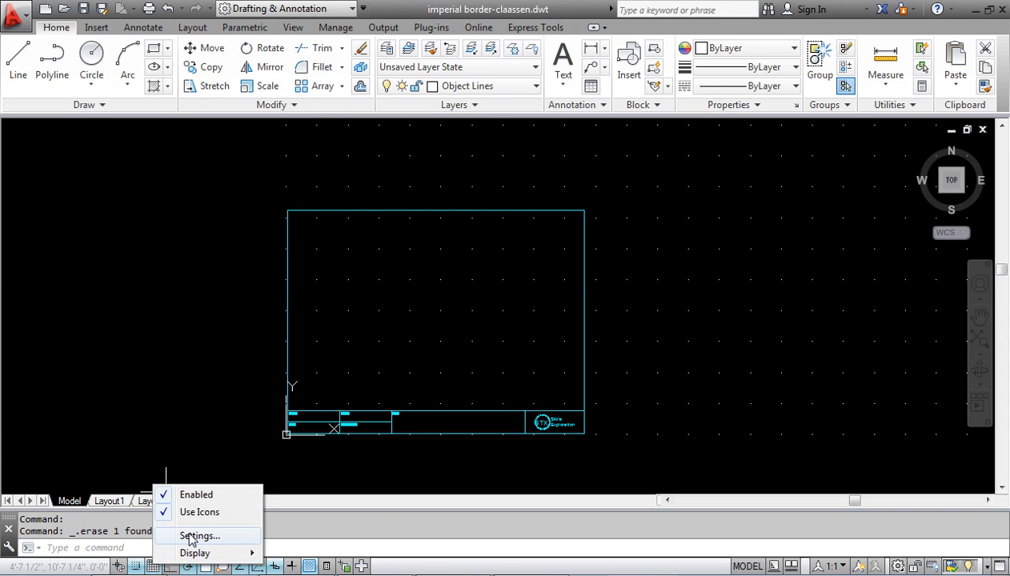
Step: Set grid and snap X/Y spacing to 6" in Drafting Settings and apply
click(198, 535)
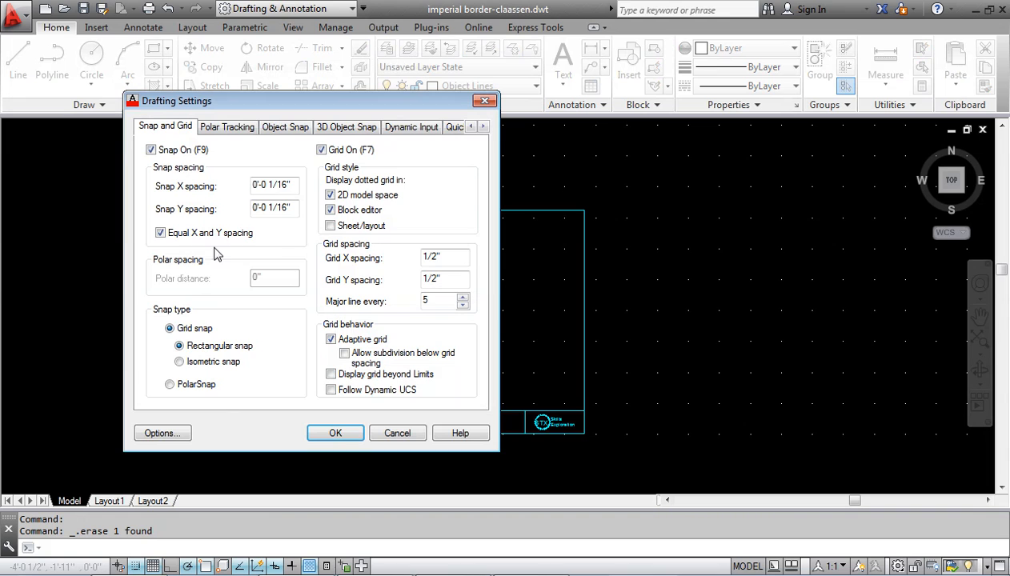
triple_click(445, 256)
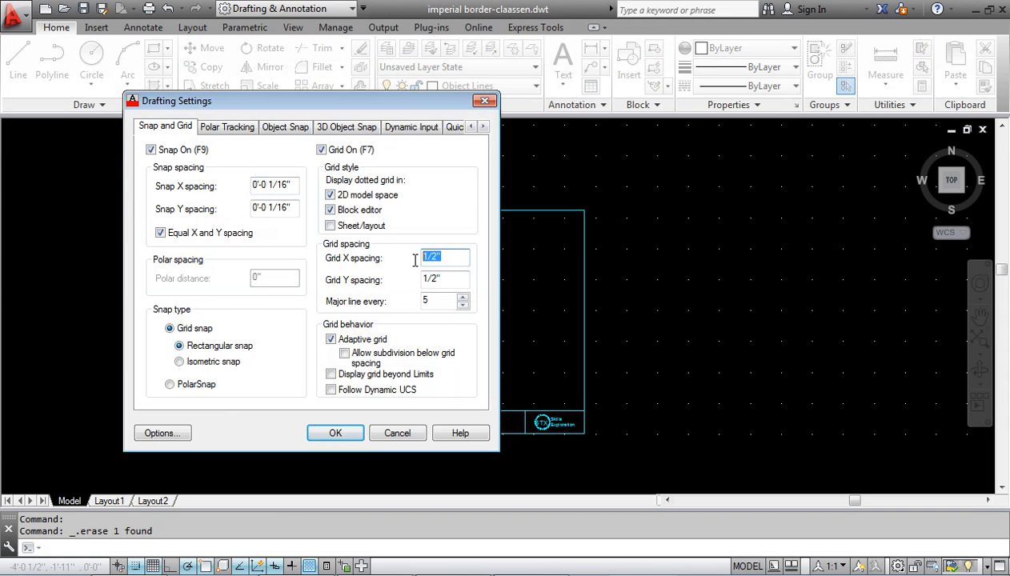
mouse_move(387, 301)
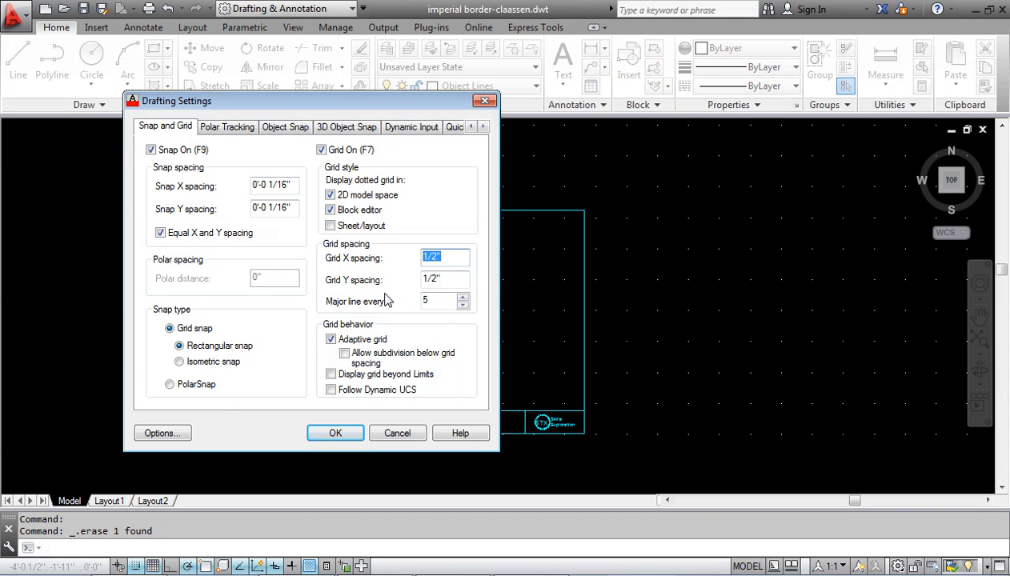
text(6)
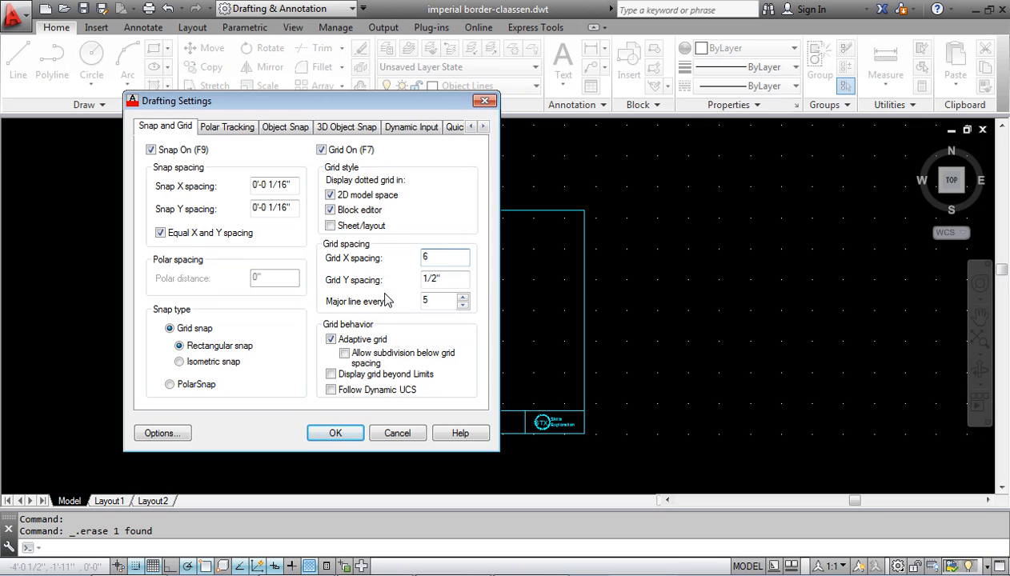
text(6")
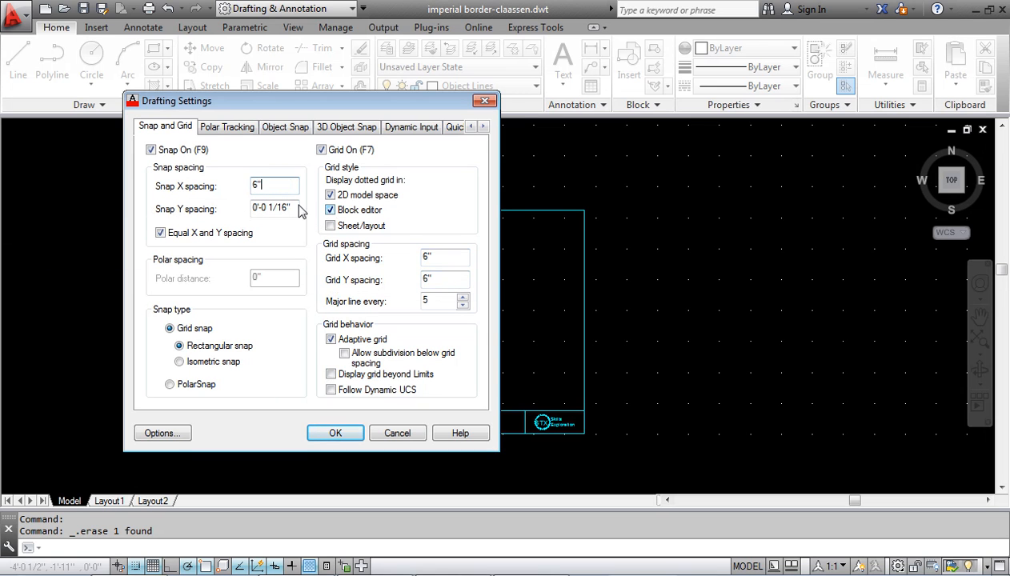
click(334, 432)
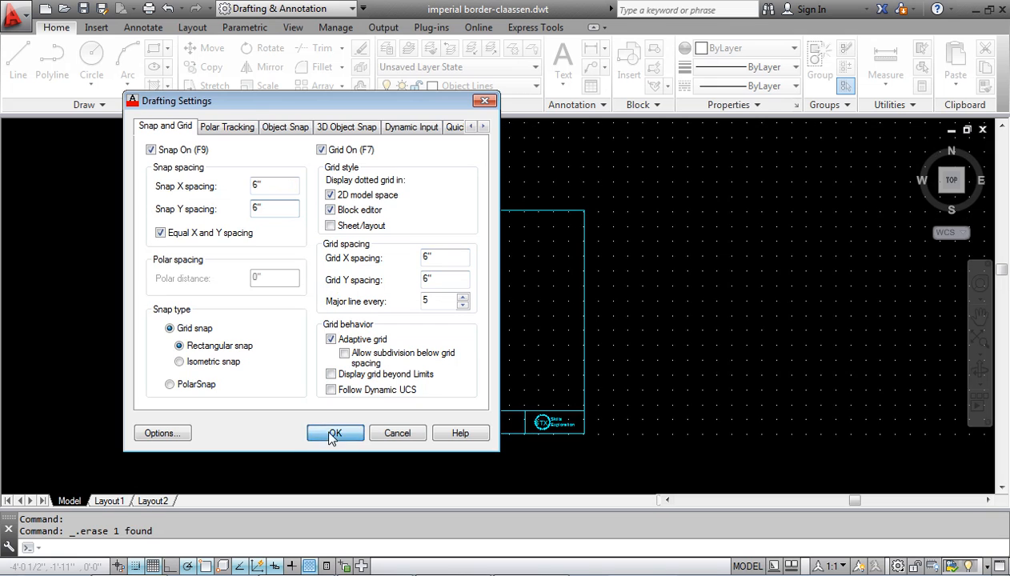
click(333, 433)
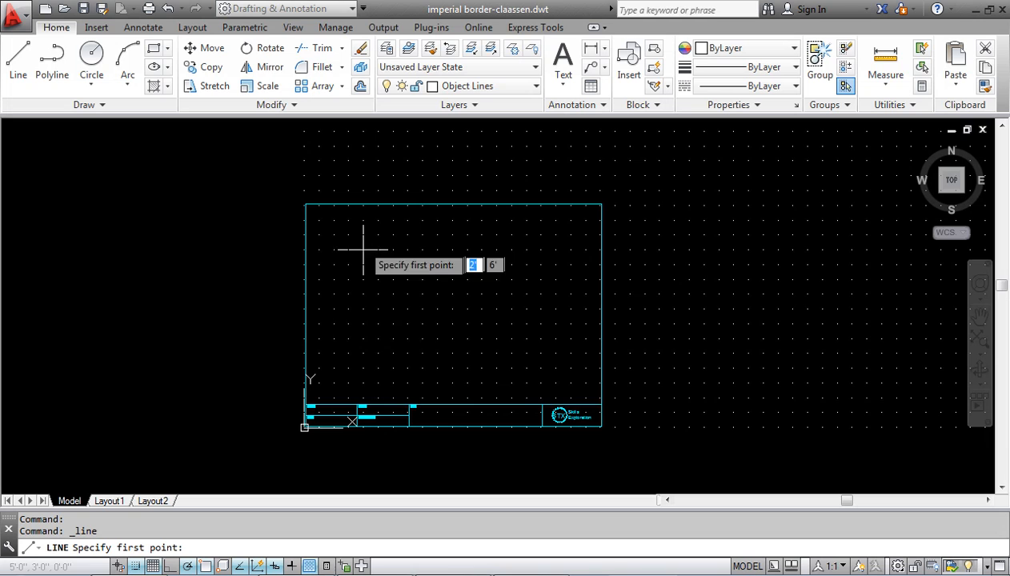
mouse_move(437, 307)
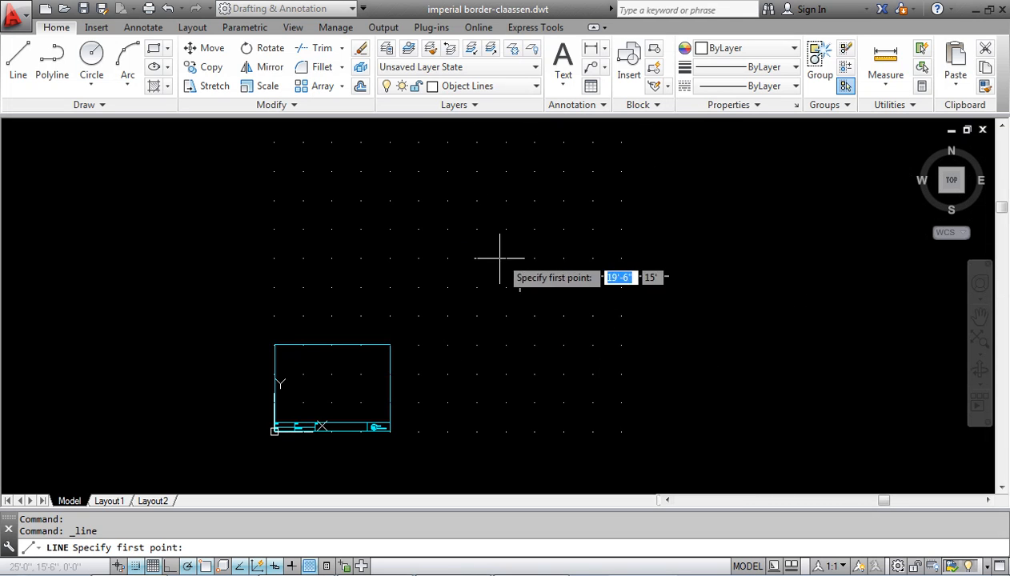
mouse_move(504, 355)
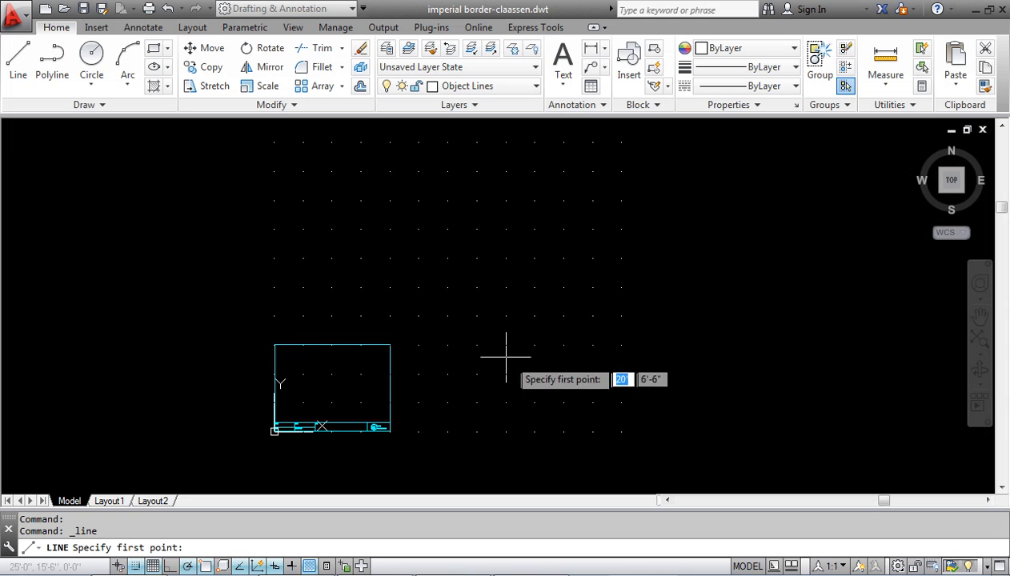
mouse_move(328, 344)
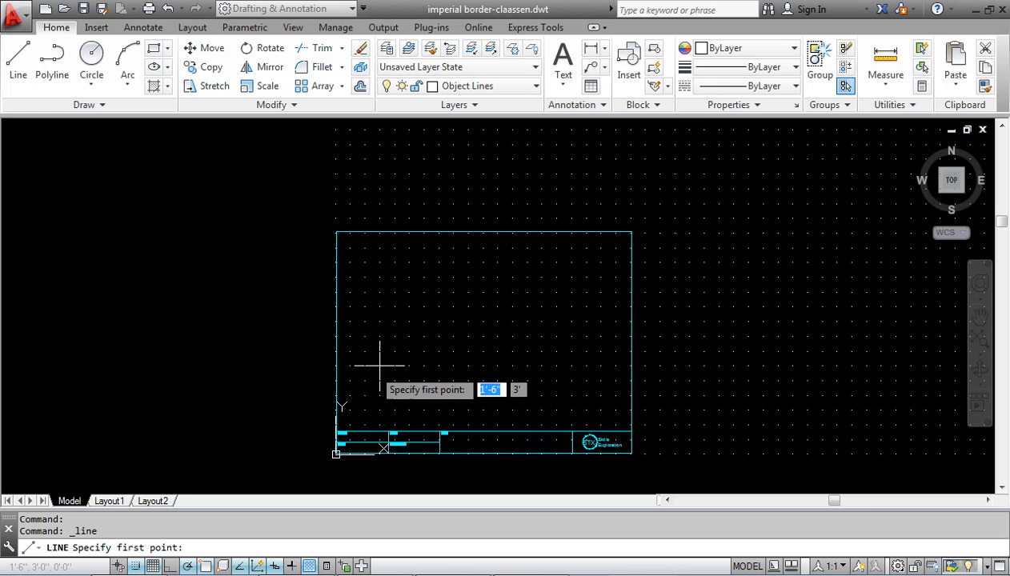
scroll(down, 3)
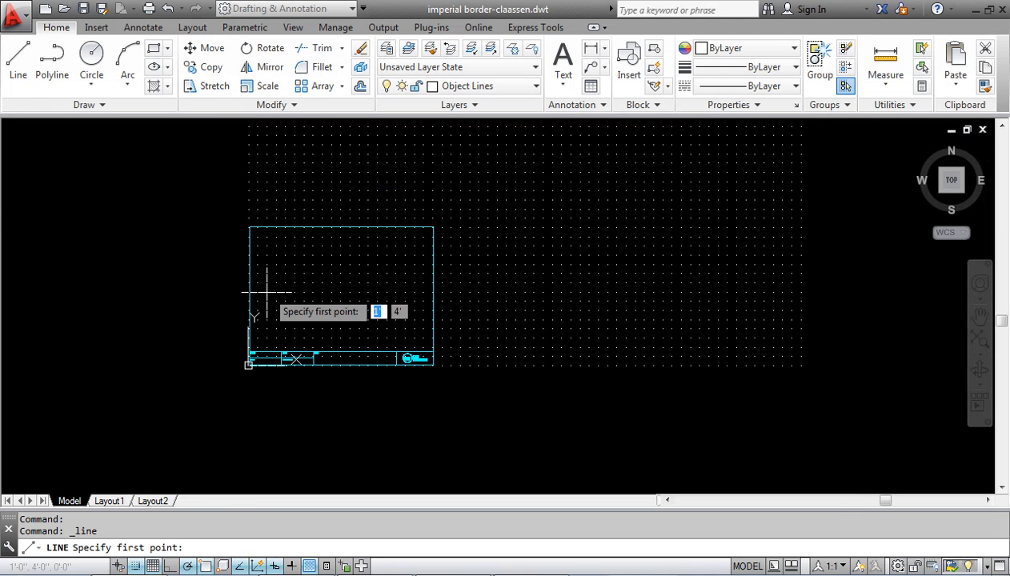
click(13, 10)
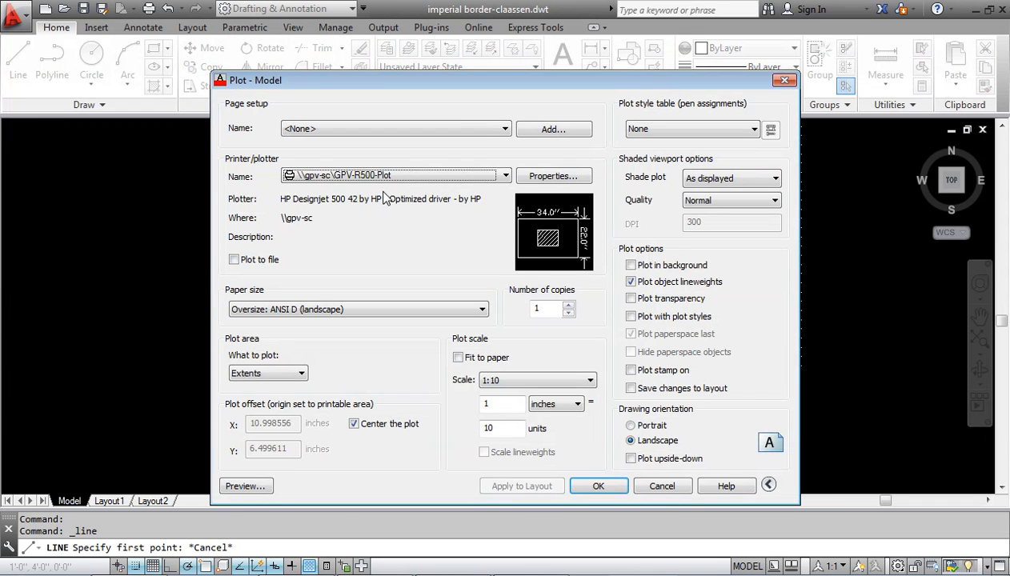
Step: Choose the Dell color laser printer, set scale 1 inch = 12 units, and preview the plot
click(504, 174)
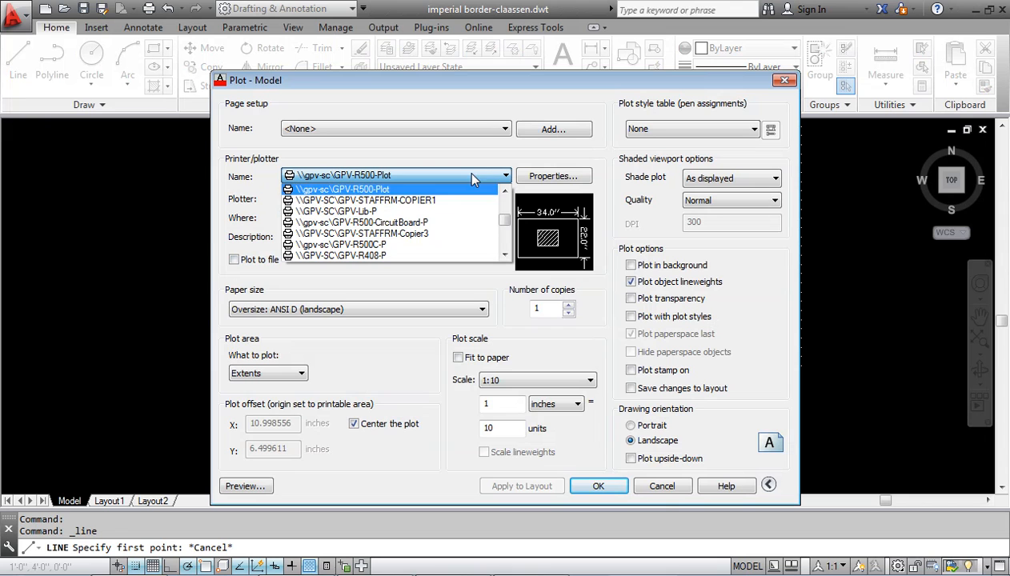
click(340, 243)
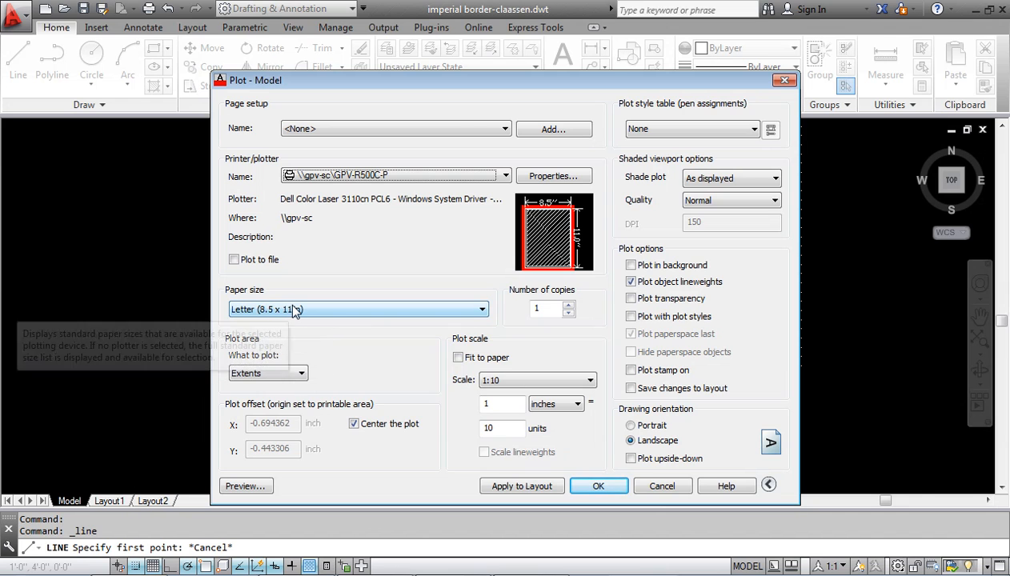
mouse_move(496, 384)
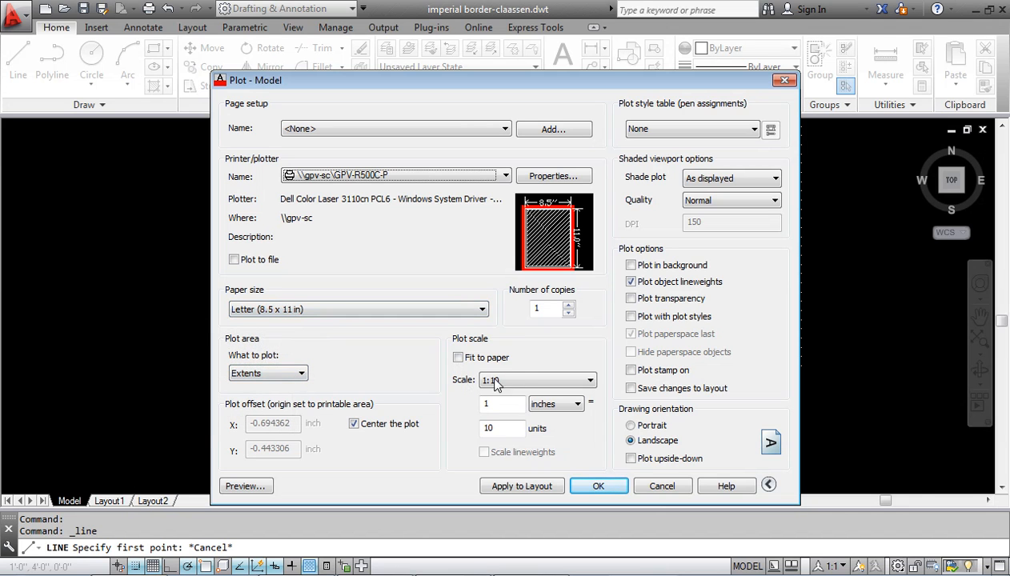
triple_click(503, 429)
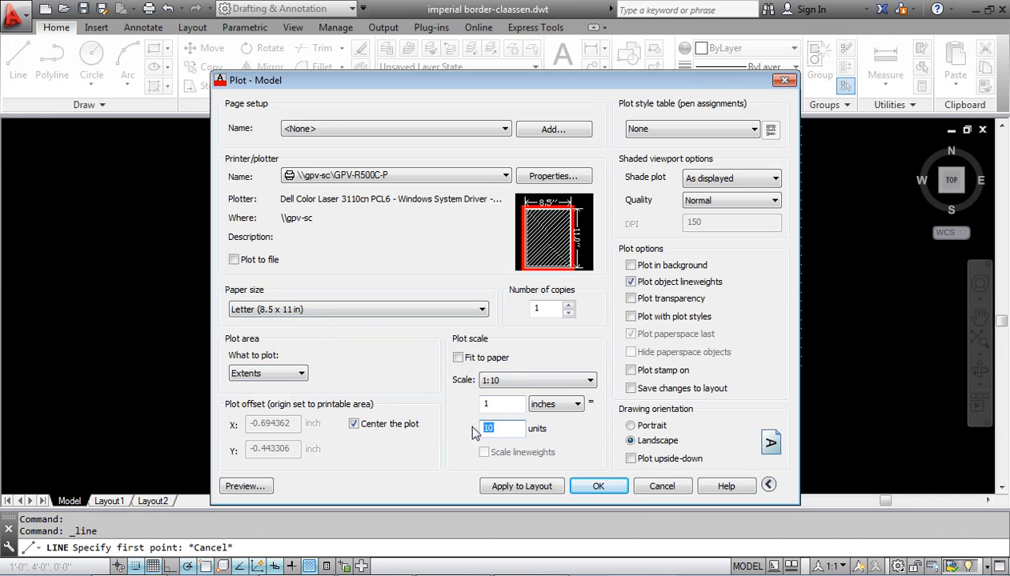
text(12)
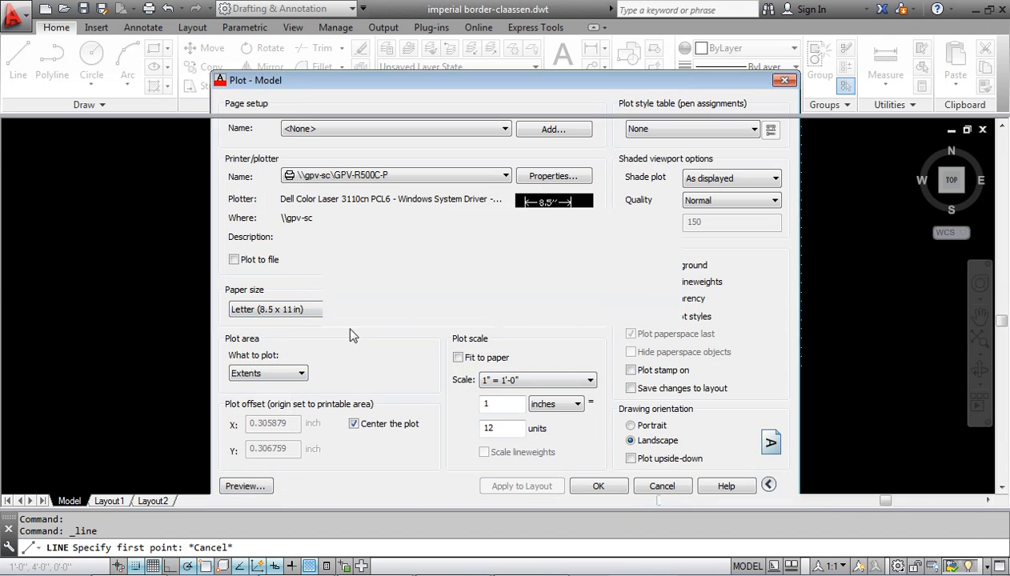
click(246, 486)
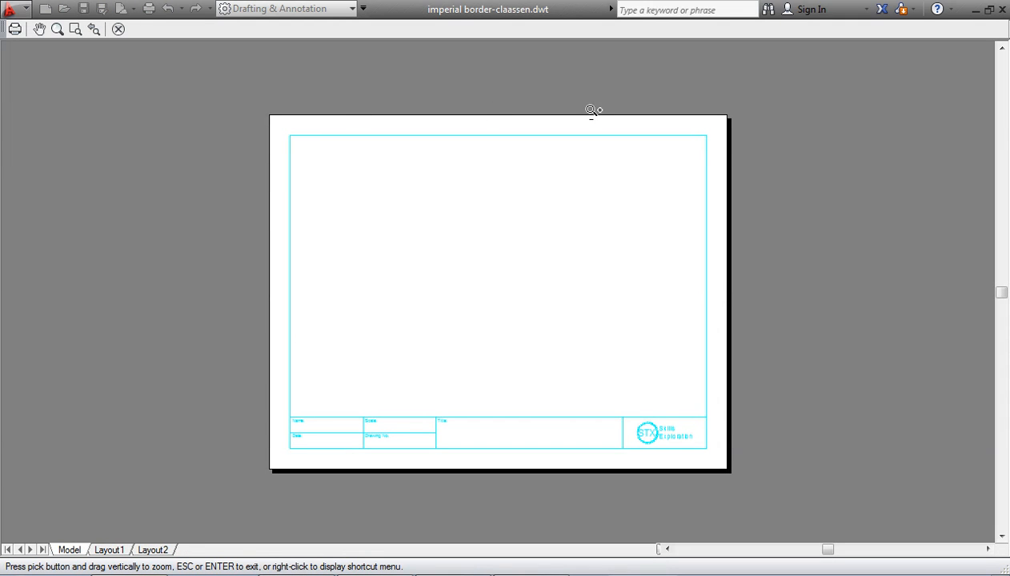
mouse_move(294, 145)
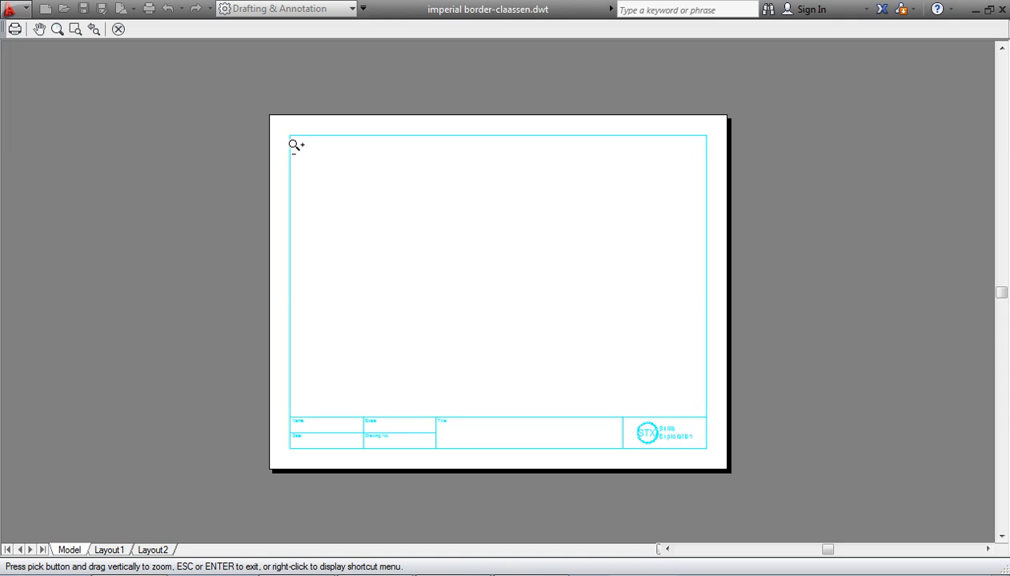
mouse_move(392, 429)
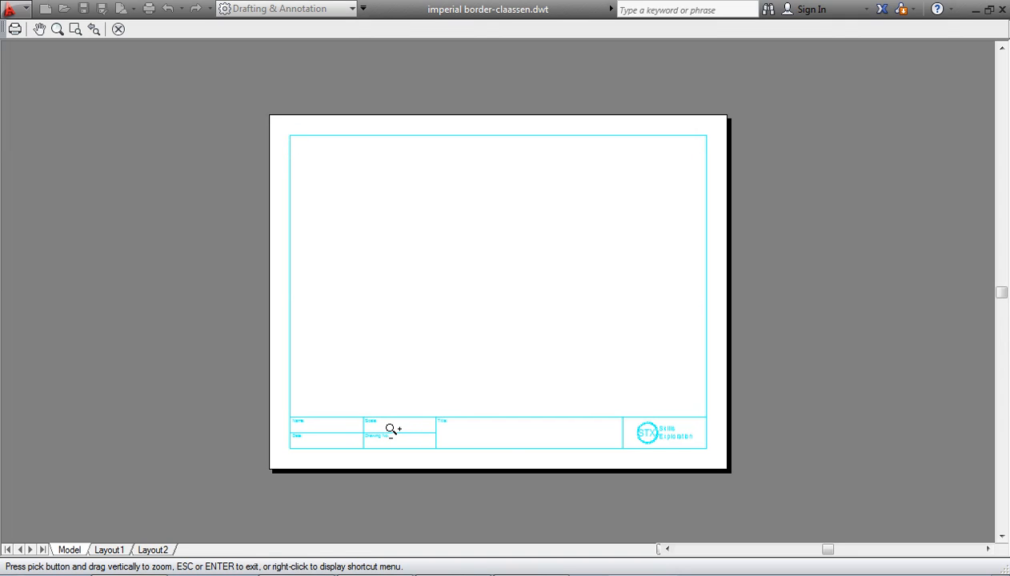
mouse_move(372, 425)
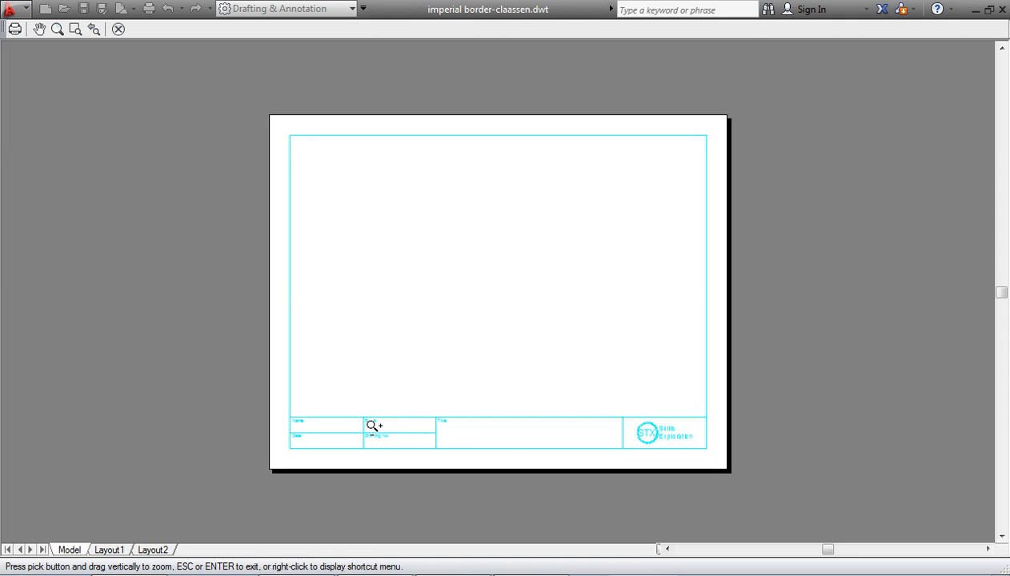
mouse_move(384, 325)
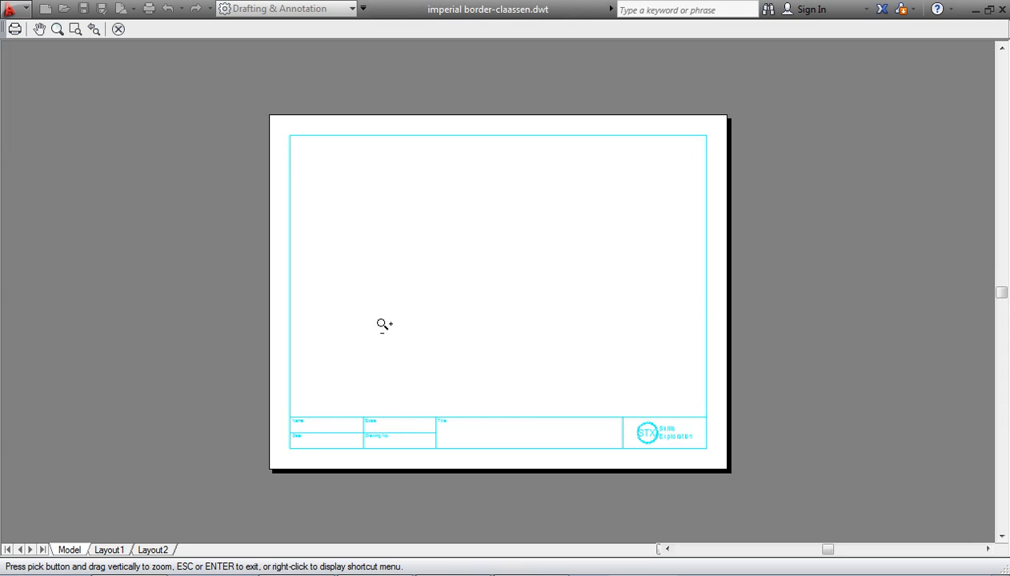
mouse_move(605, 331)
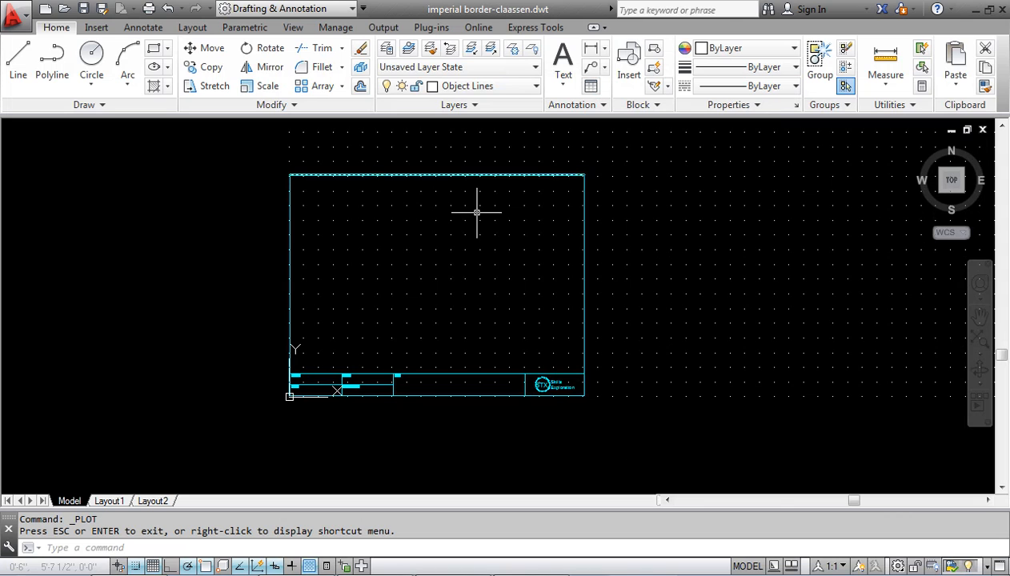
mouse_move(717, 318)
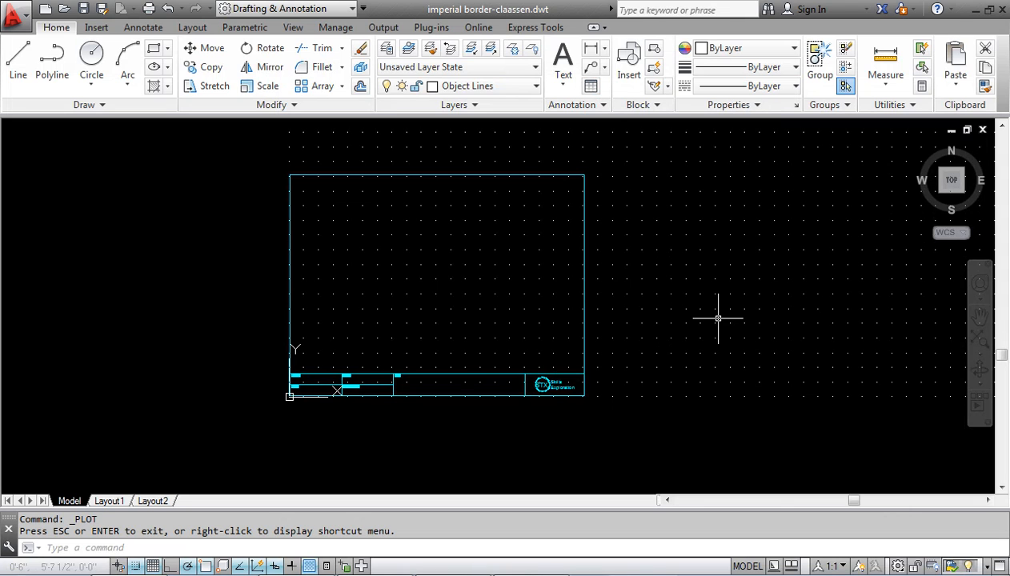